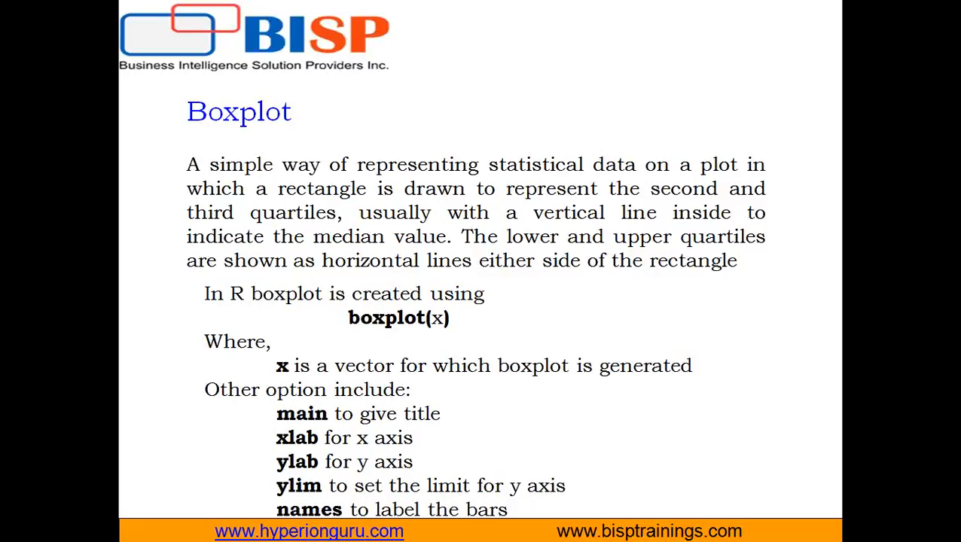
- Switch to the RGui console where data1 has been read from CSV and attached
key(alt+tab)
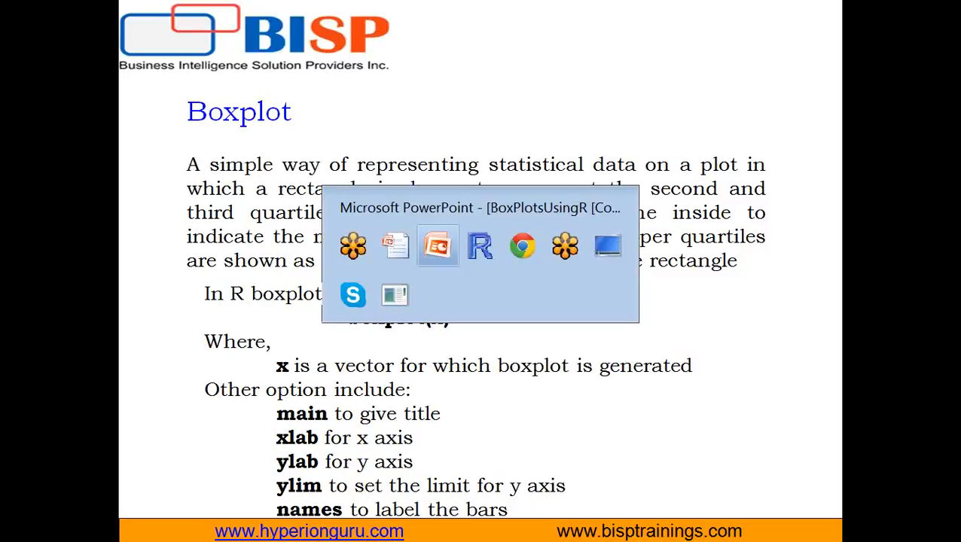
click(480, 246)
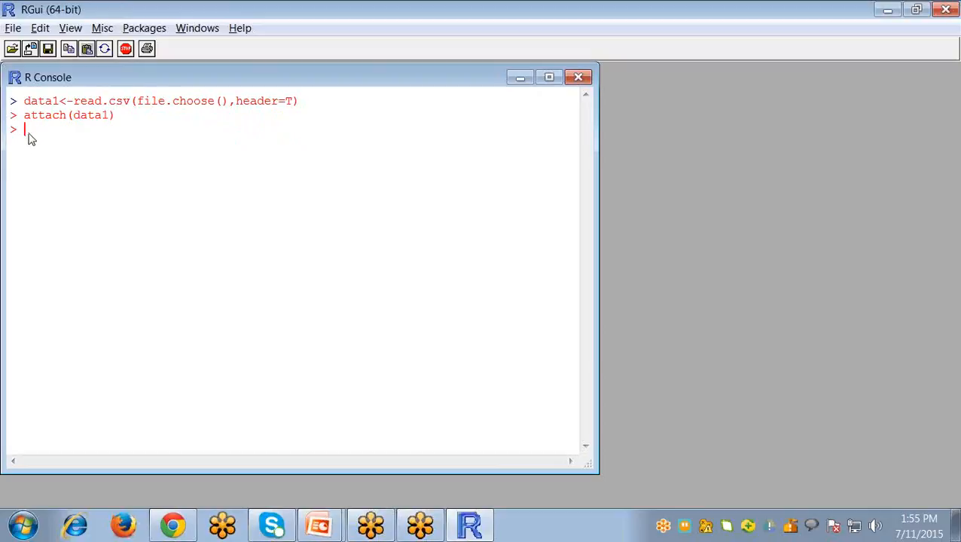
mouse_move(179, 103)
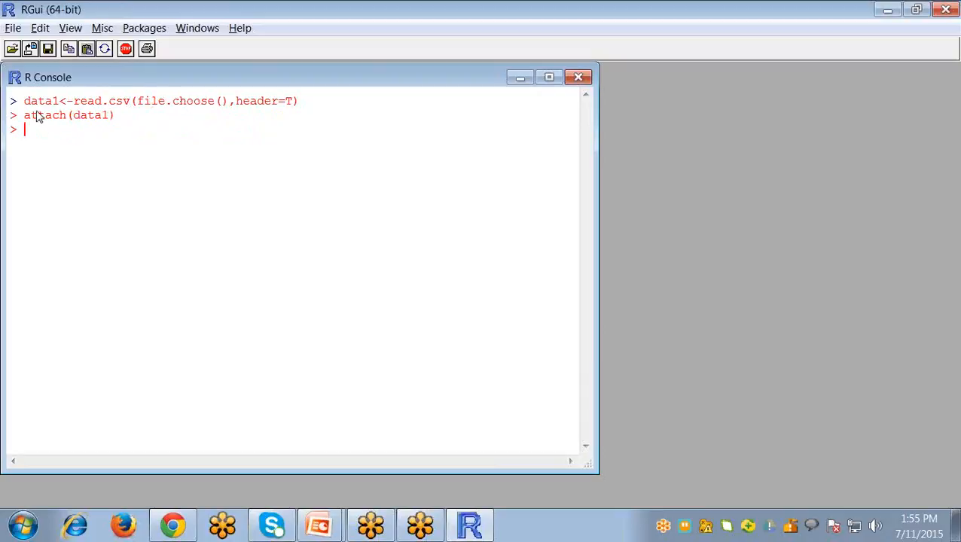
mouse_move(304, 161)
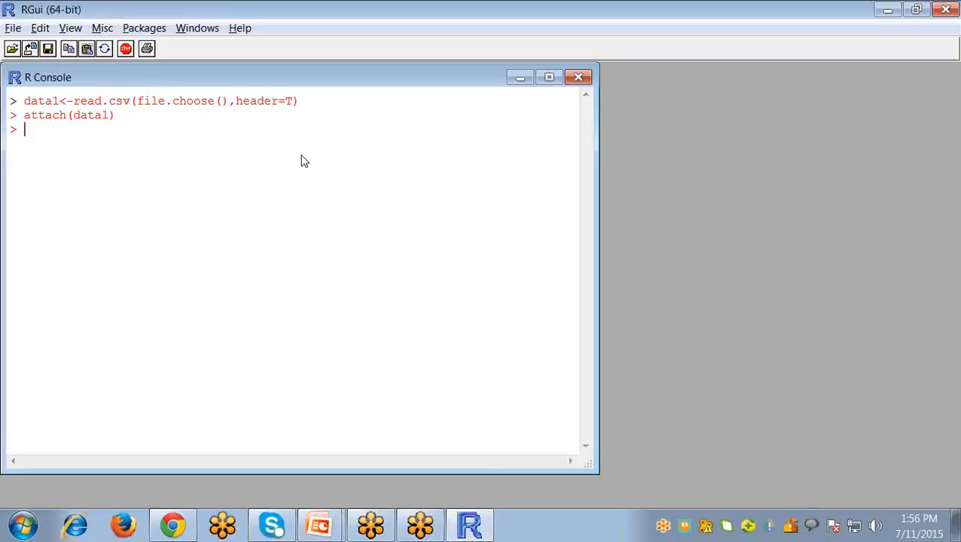
- Run boxplot(Units) to open a graphics window showing the Units boxplot
text(b)
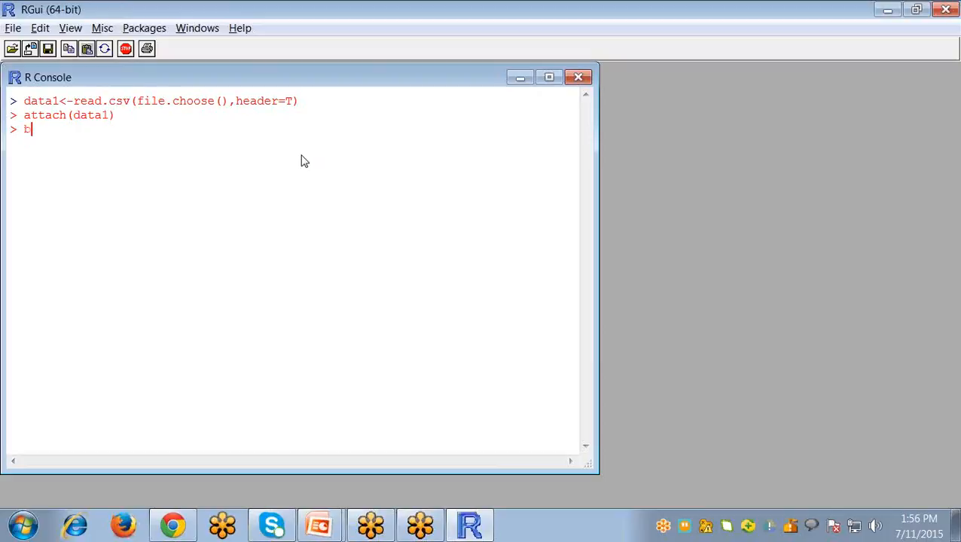
text(oxplot)
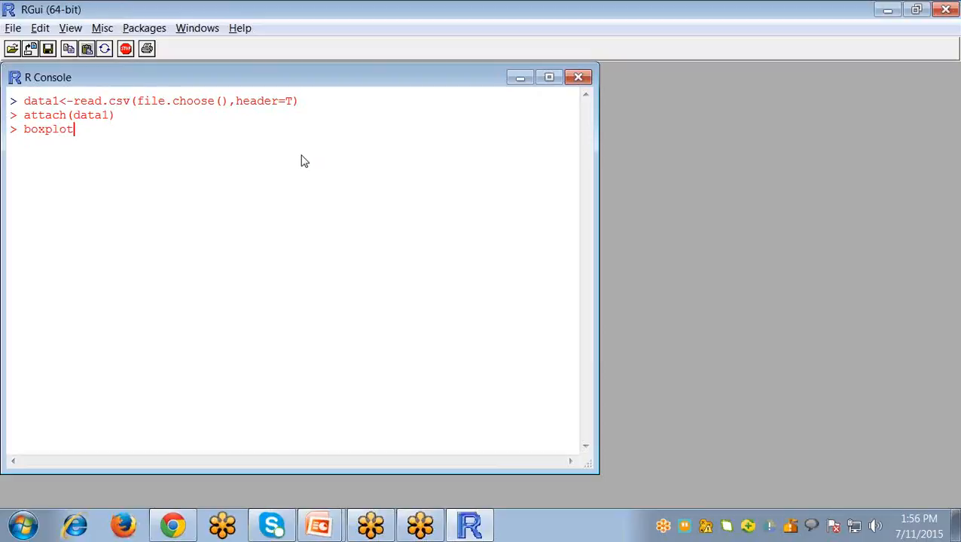
text(()
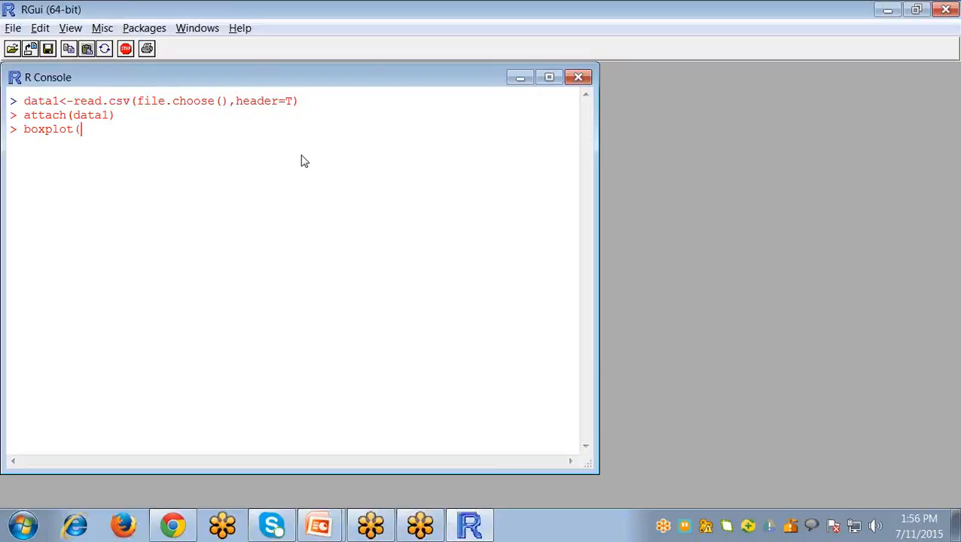
text(Units)
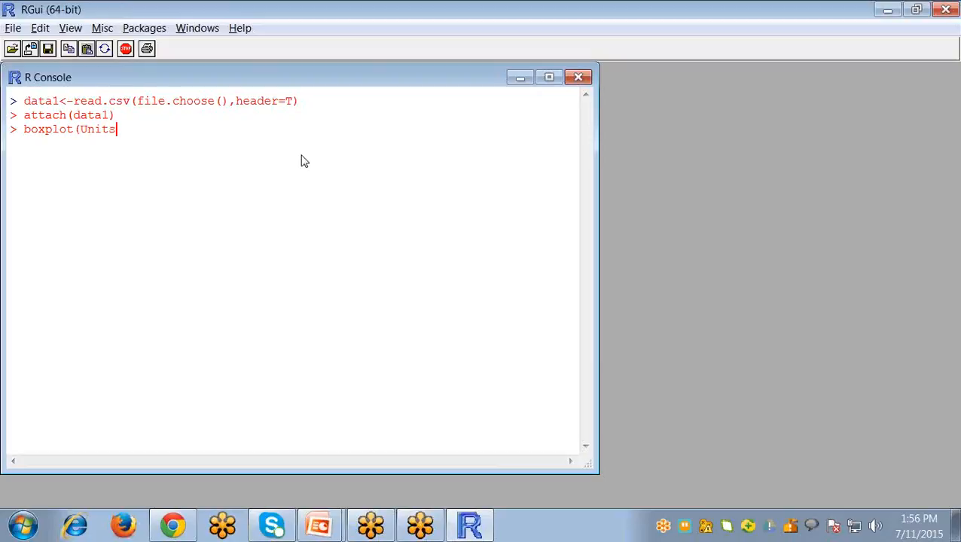
text())
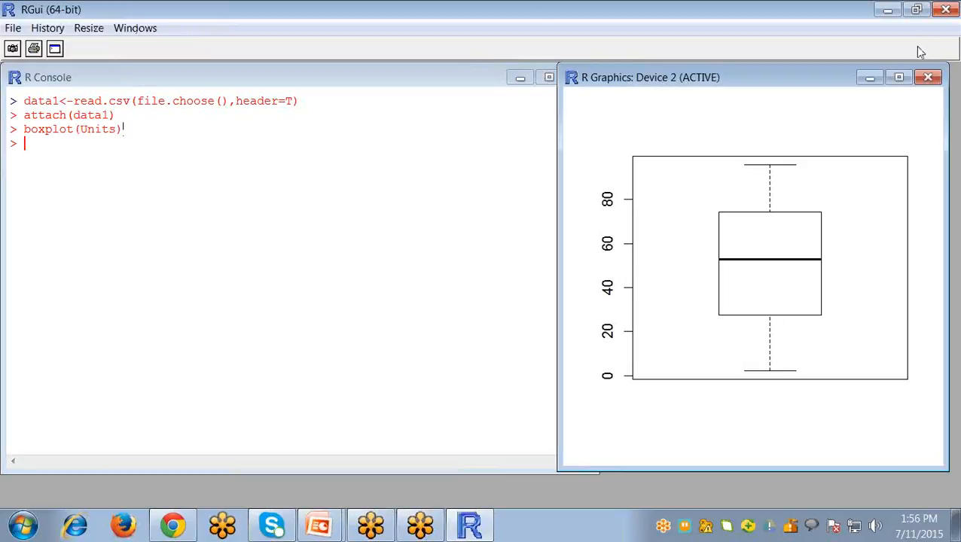
mouse_move(810, 187)
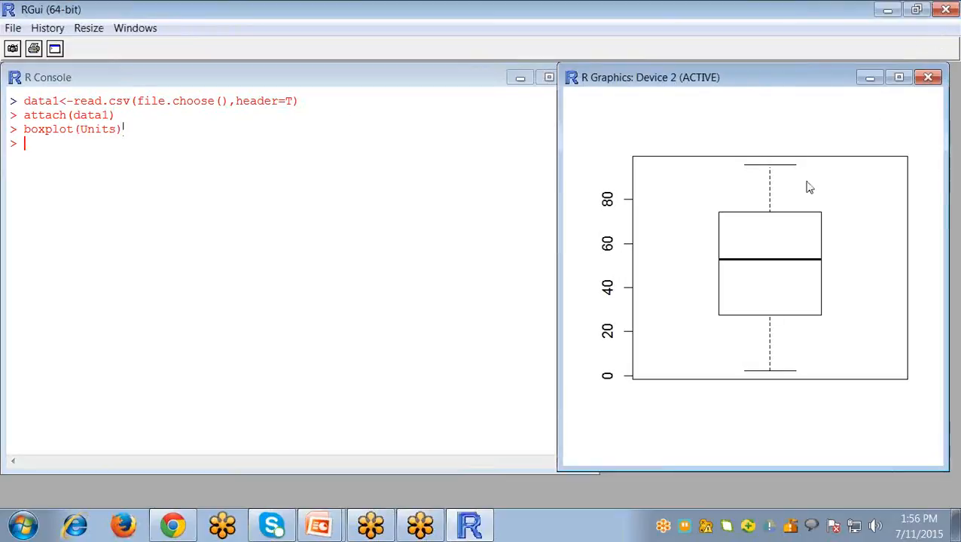
mouse_move(619, 254)
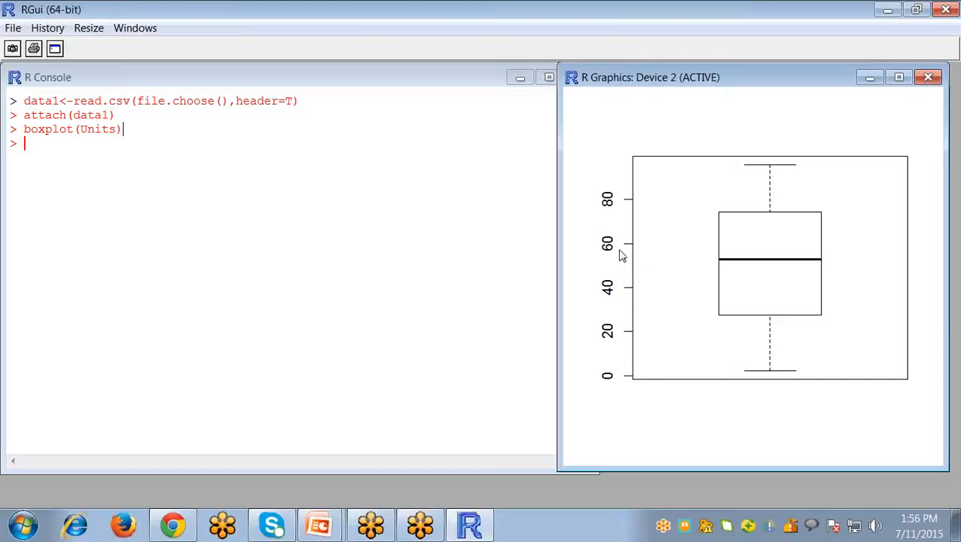
mouse_move(506, 240)
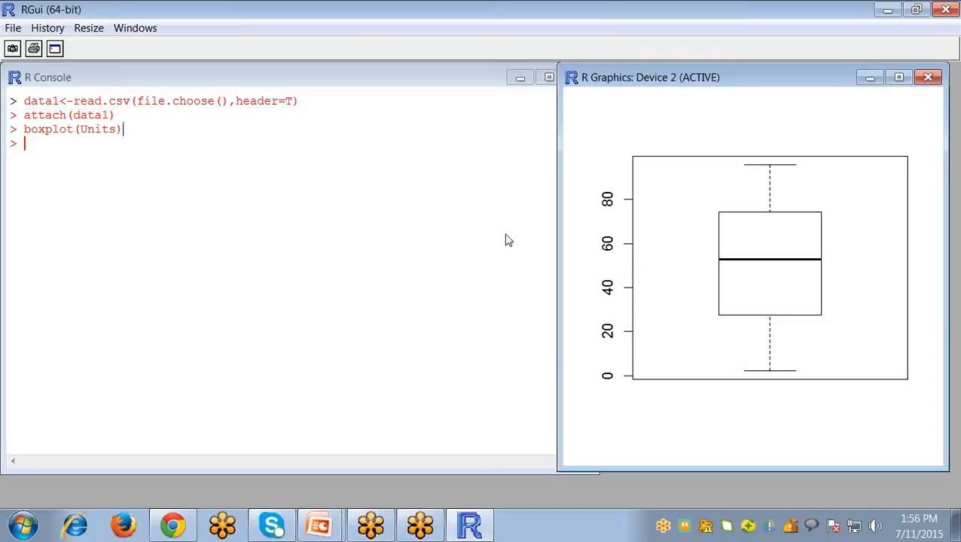
mouse_move(815, 266)
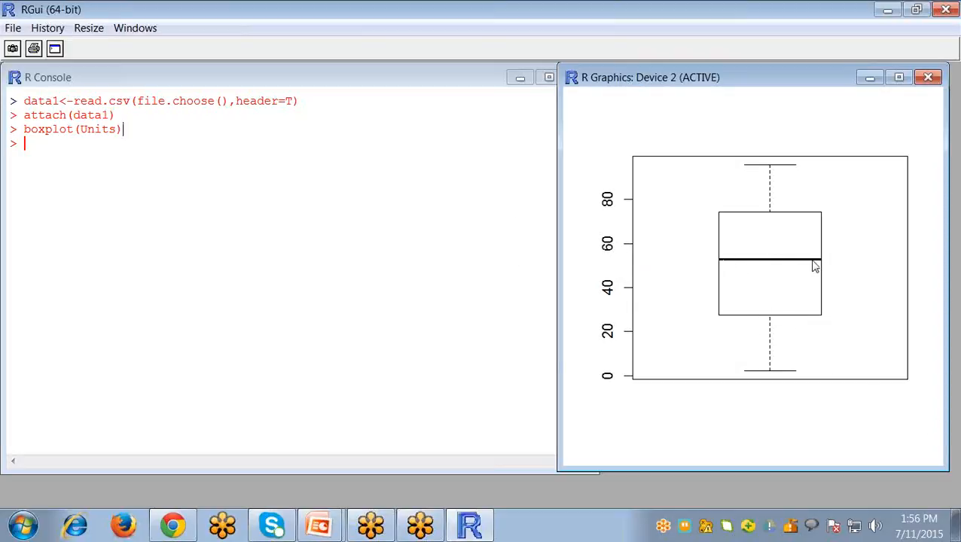
mouse_move(802, 219)
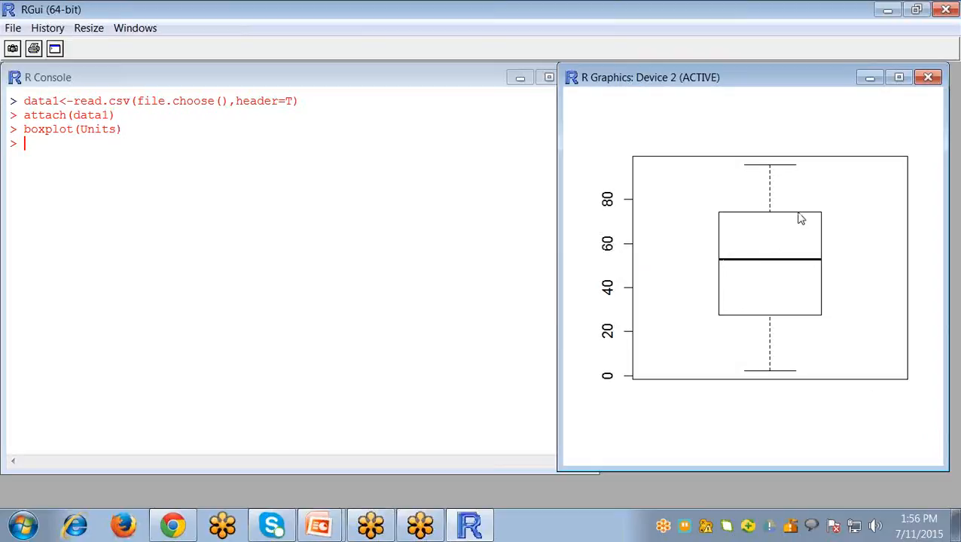
mouse_move(836, 207)
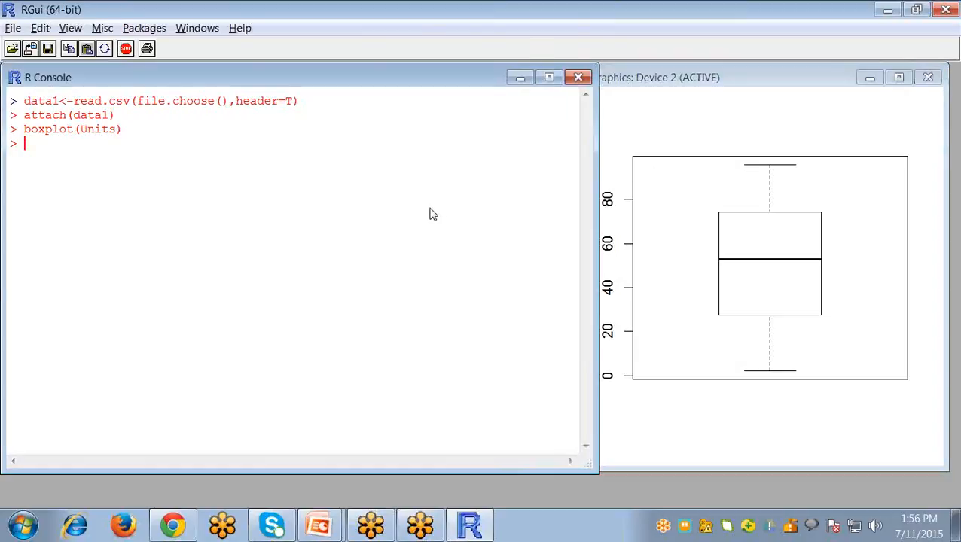
- Compute Units quantiles at probs 0, 0.25, 0.5, 0.75, 1 (2.0, 27.5, 53.0, 74.5, 96.0)
text(quantile)
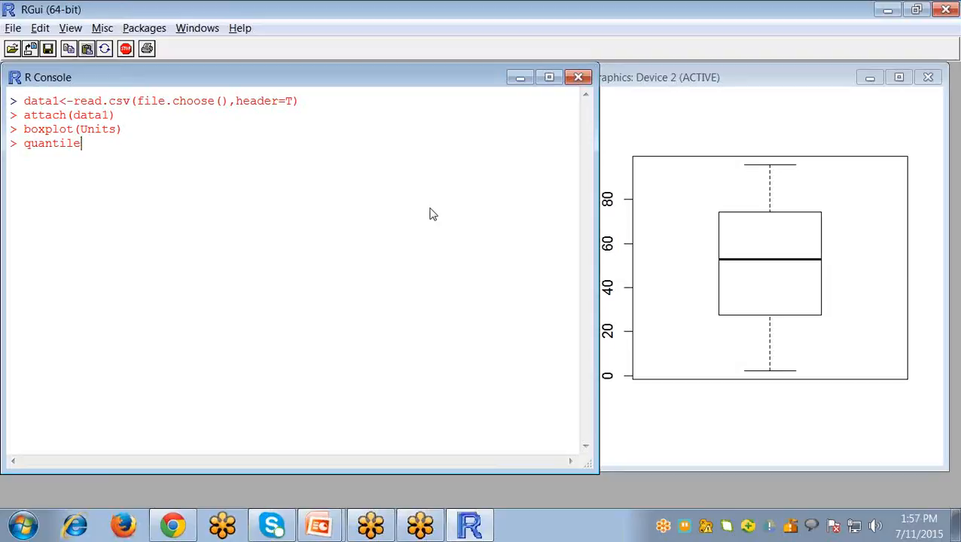
text(()
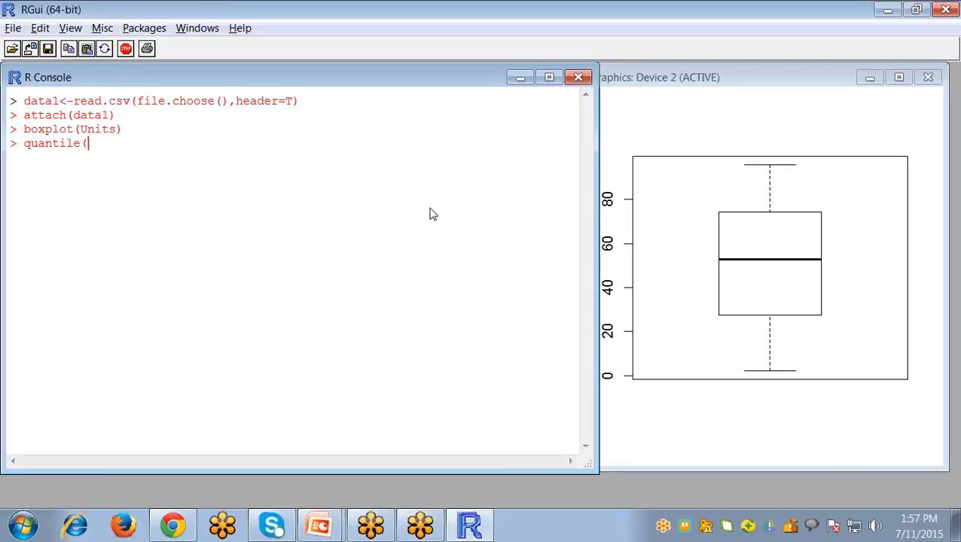
text(Units)
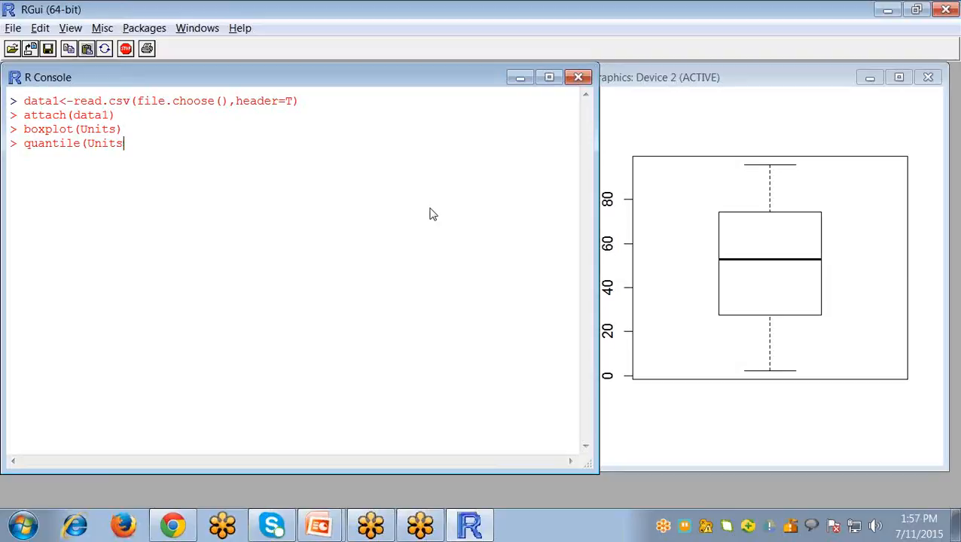
text(,pro)
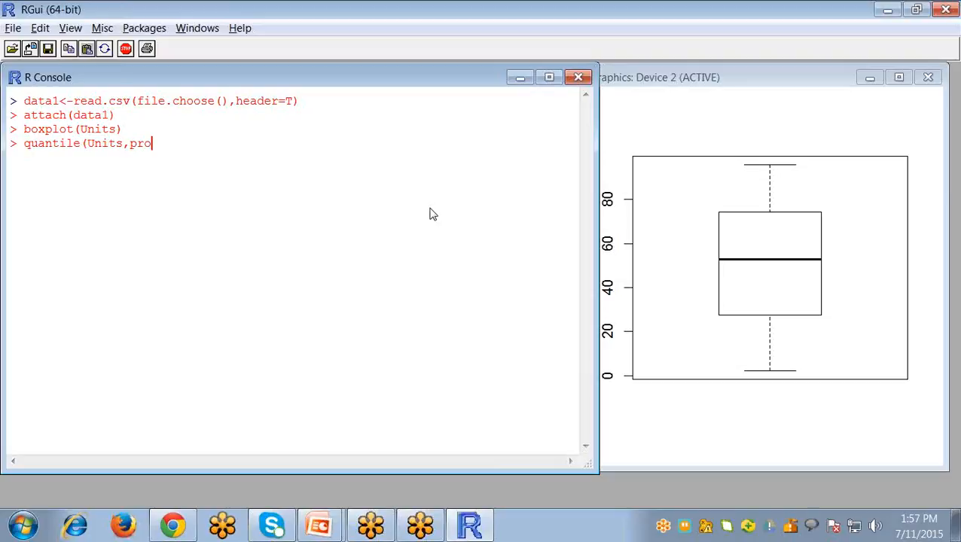
text(b)
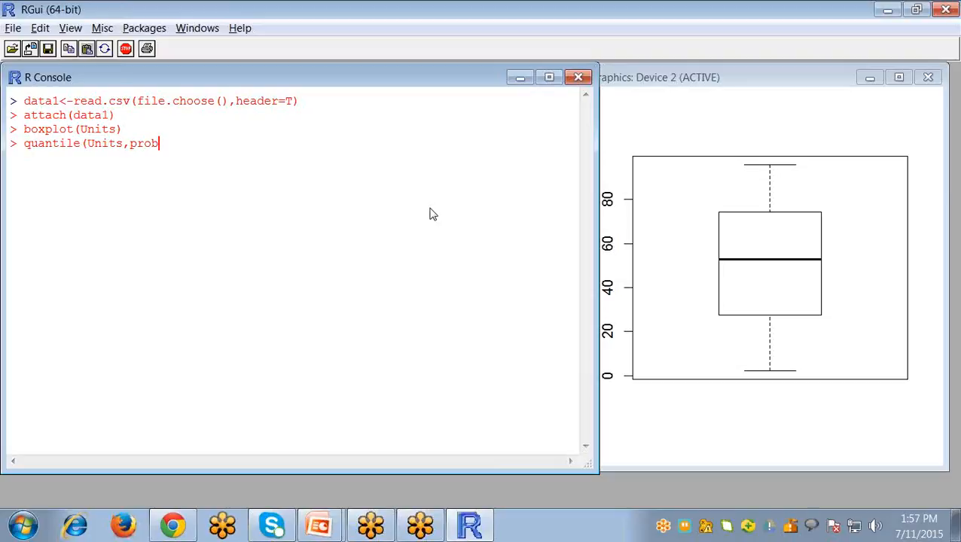
text(s)
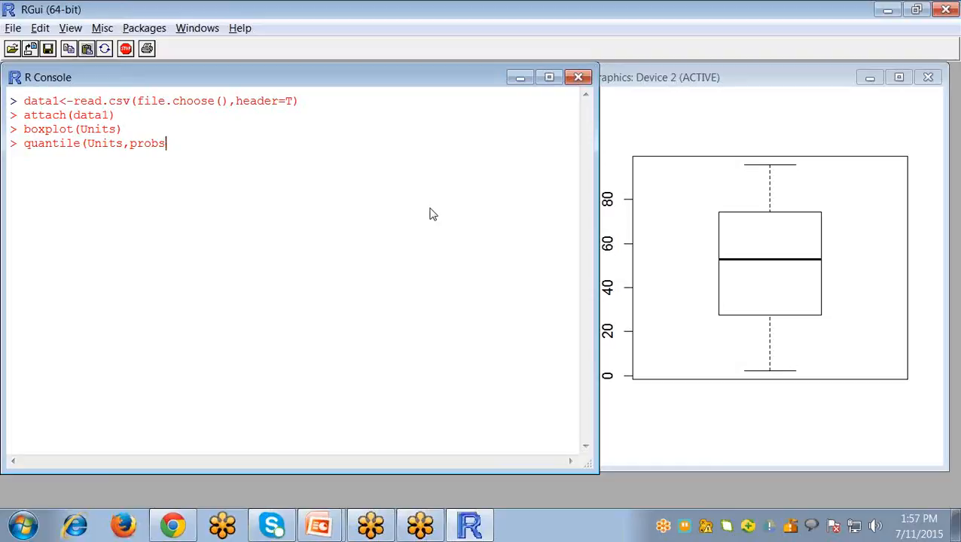
text(=)
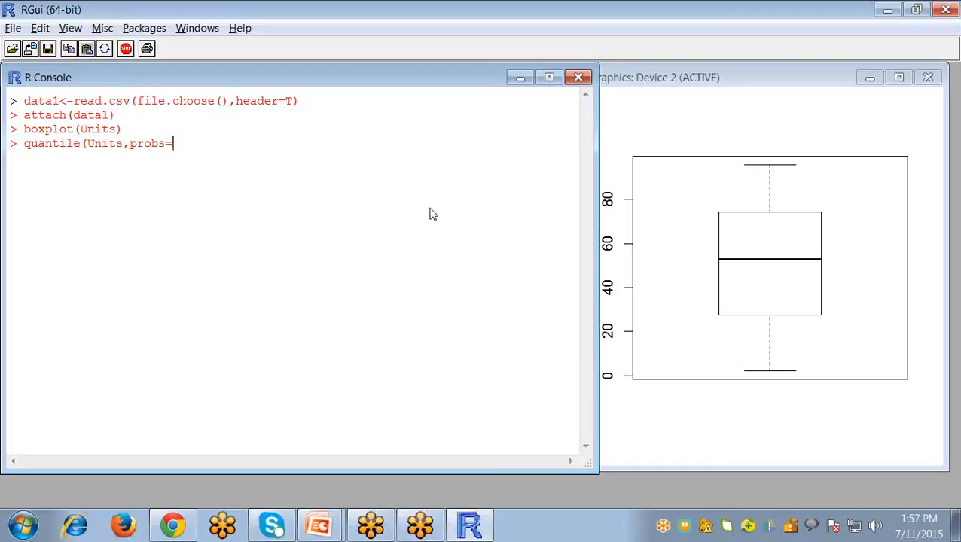
text(c()
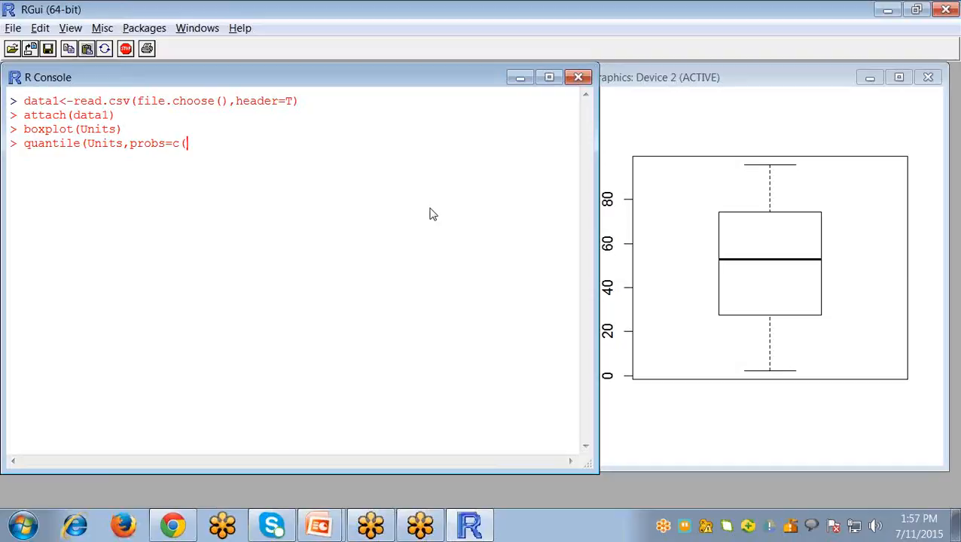
text(0)
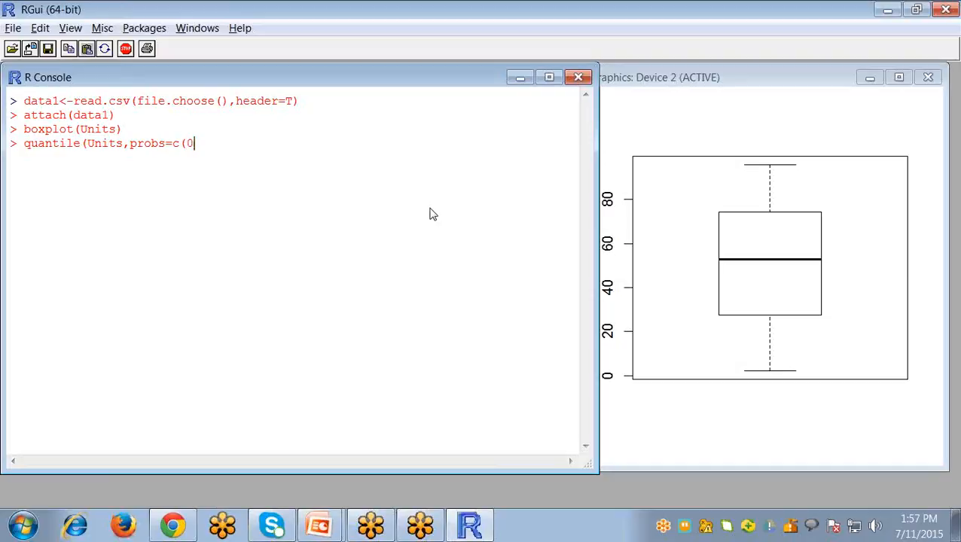
text(,)
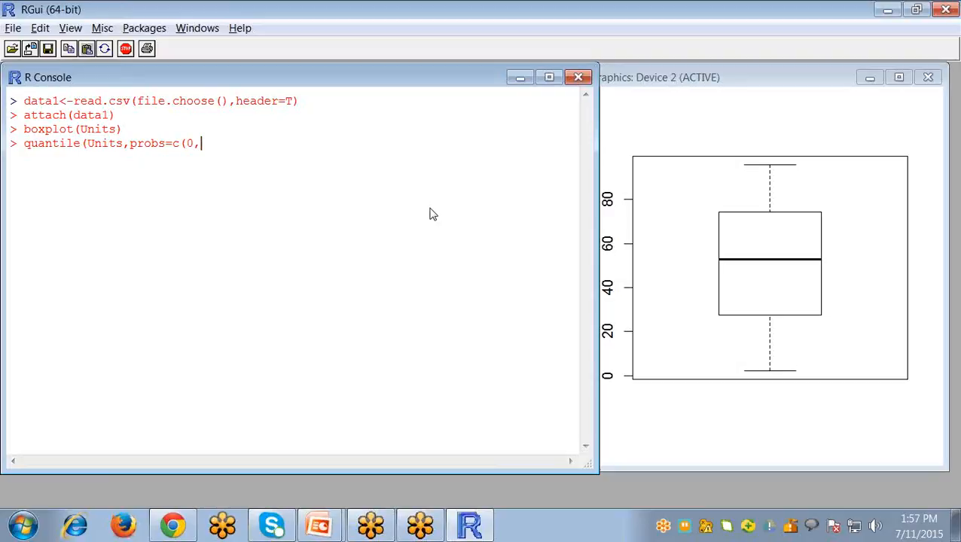
text(0)
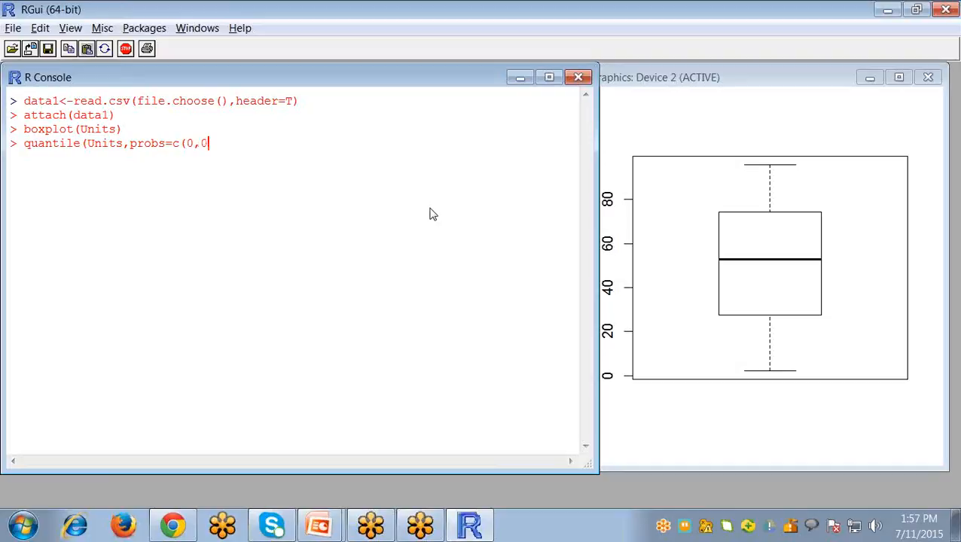
text(.25)
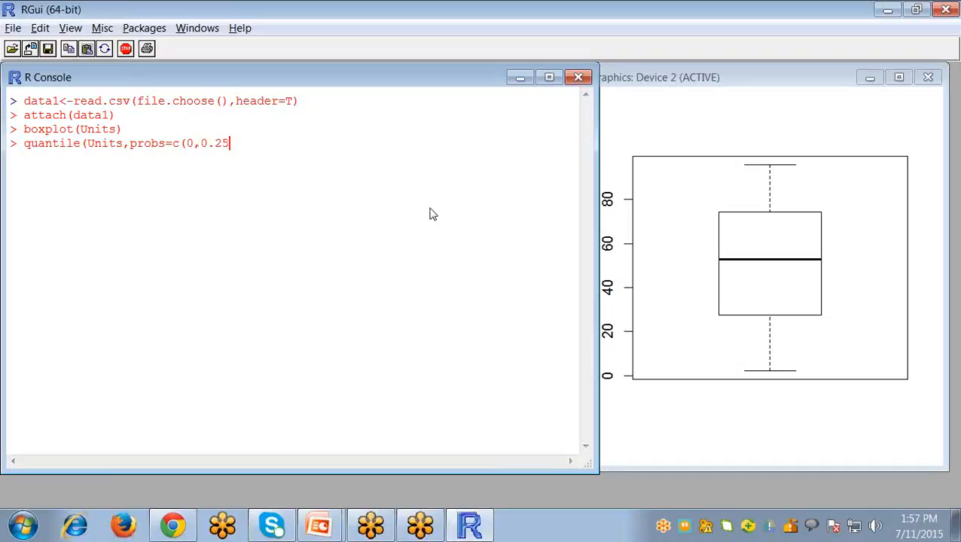
text(,)
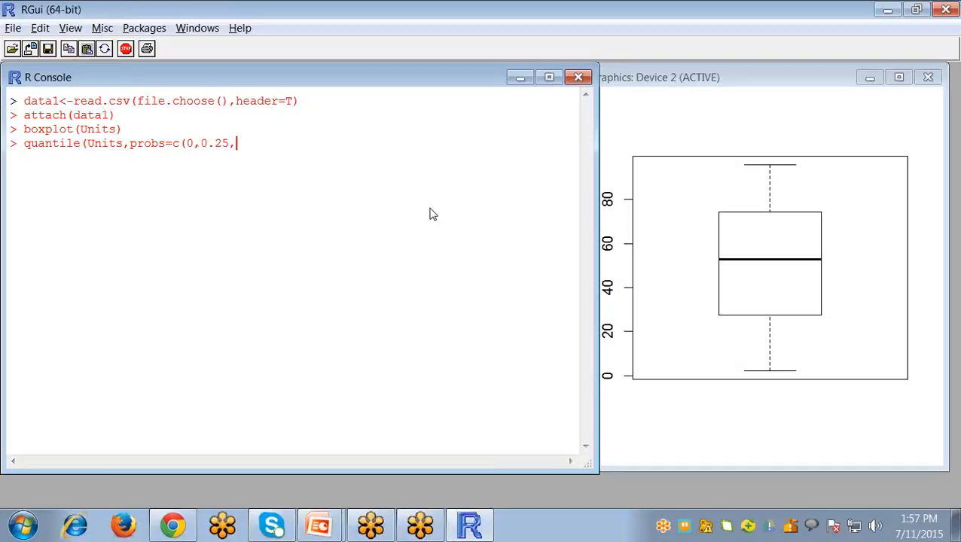
text(0.)
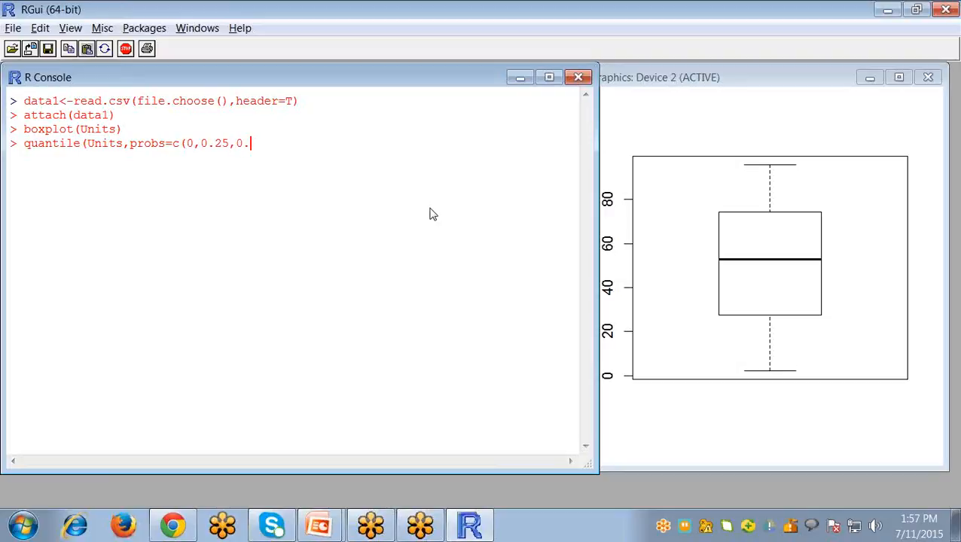
text(5)
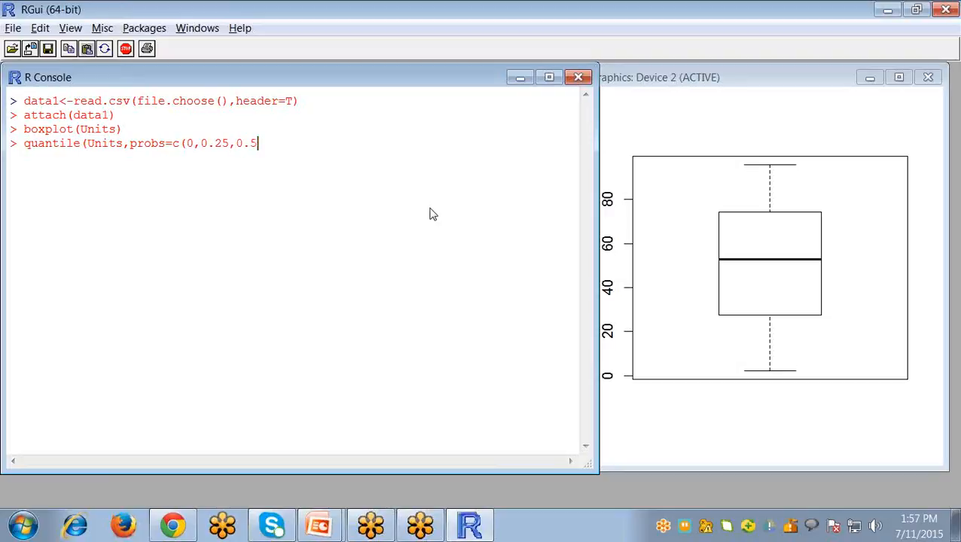
text(,)
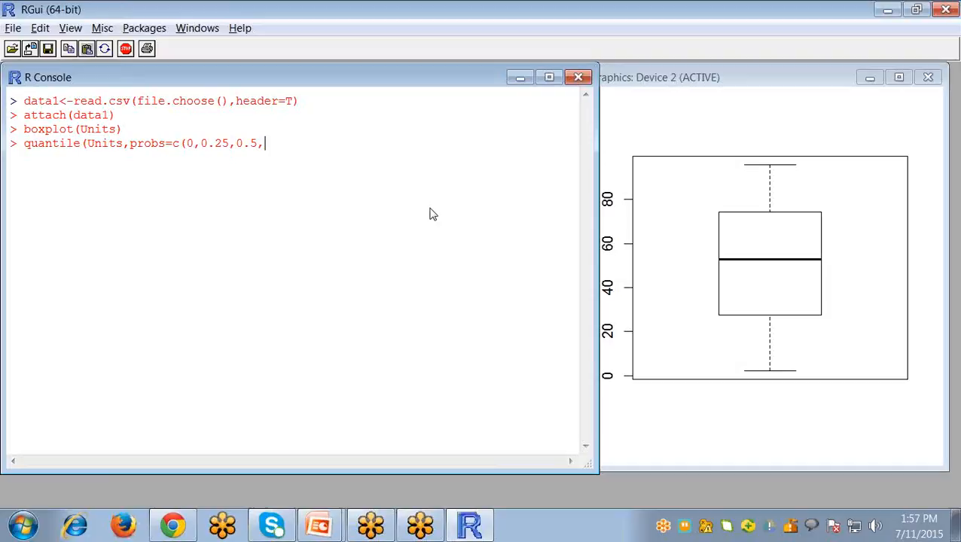
text(0.)
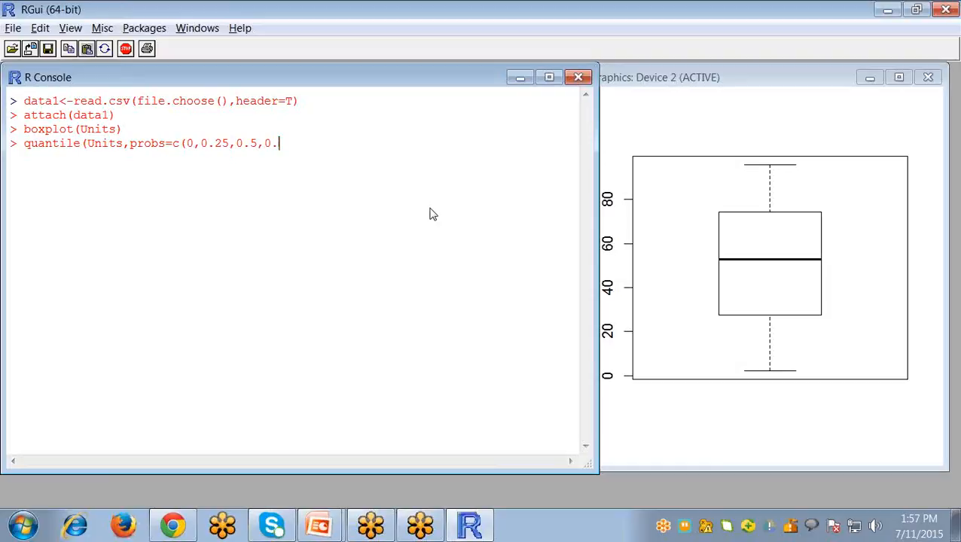
text(75)
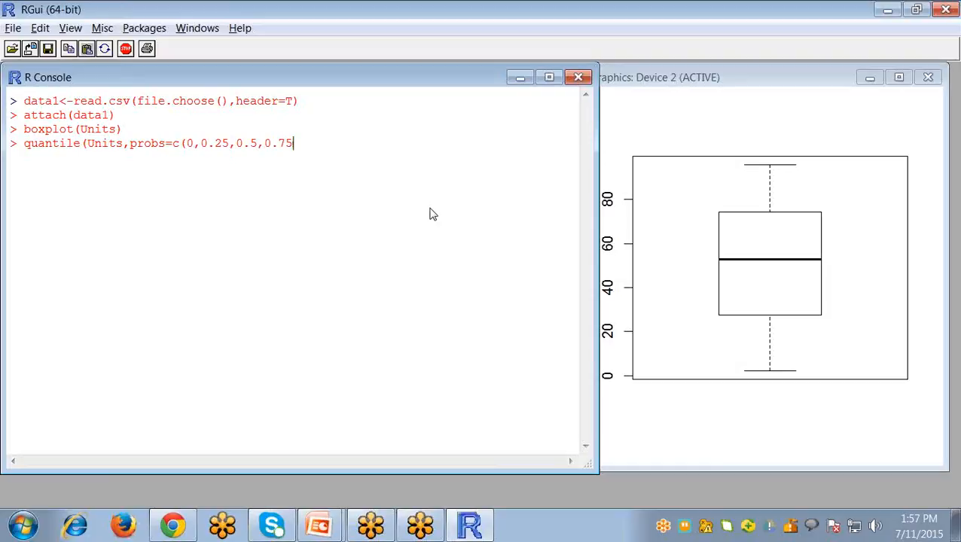
text(,1)
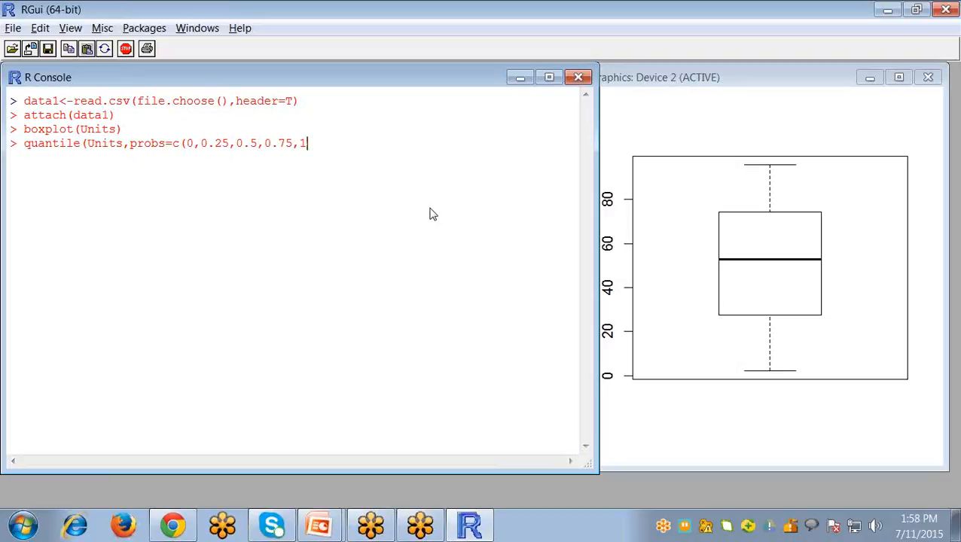
text())
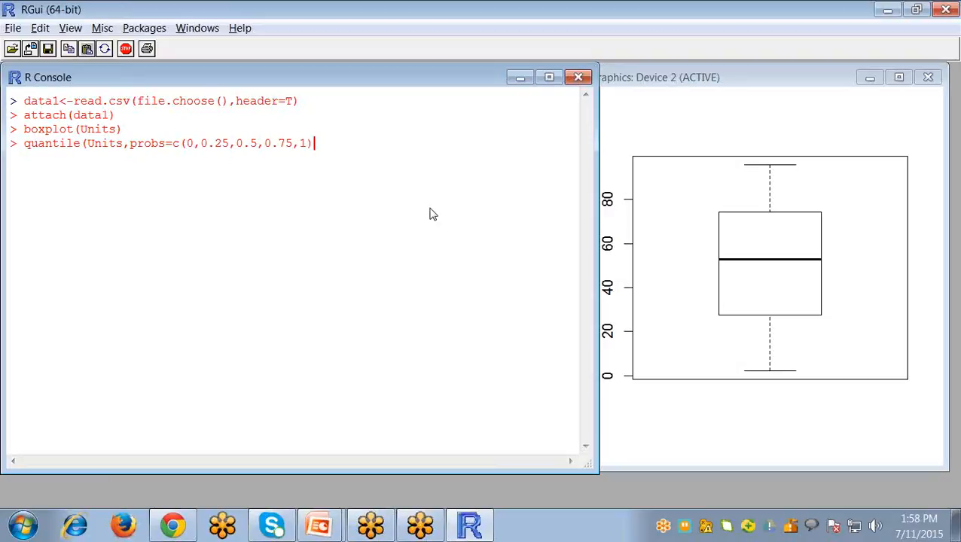
text())
text(boxplot(Units)
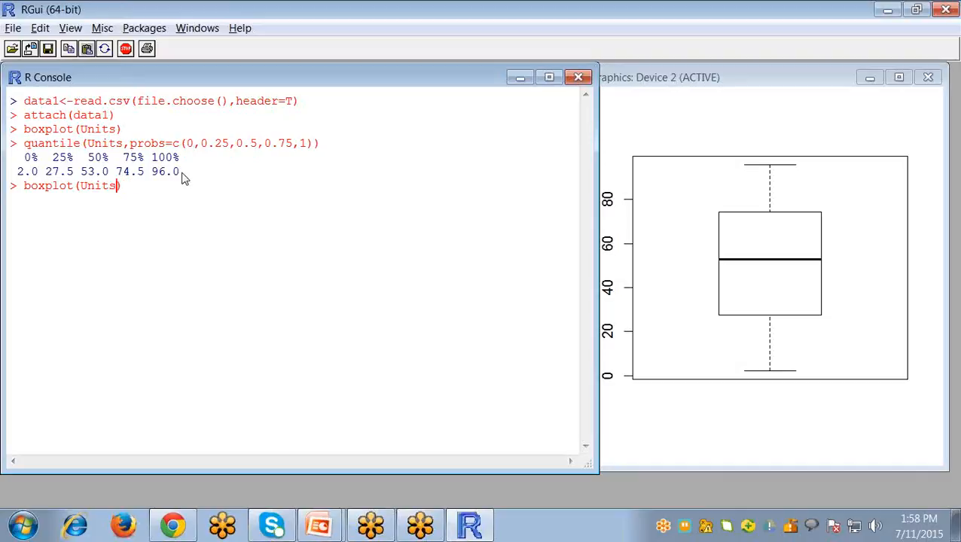
- Run boxplot(Units) with main "Boxplot for Units", ylab "Values" and xlab "Units"
text(,main=")
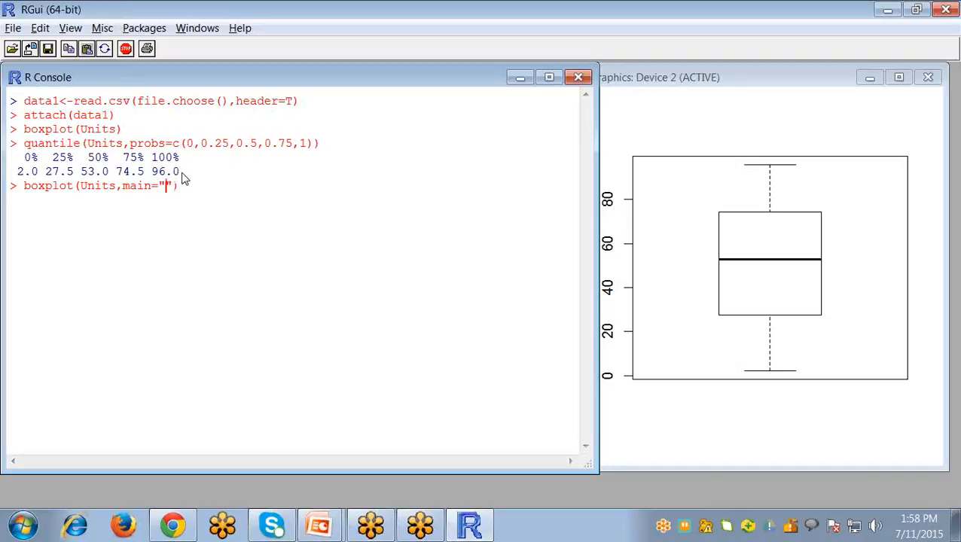
text(Bo)
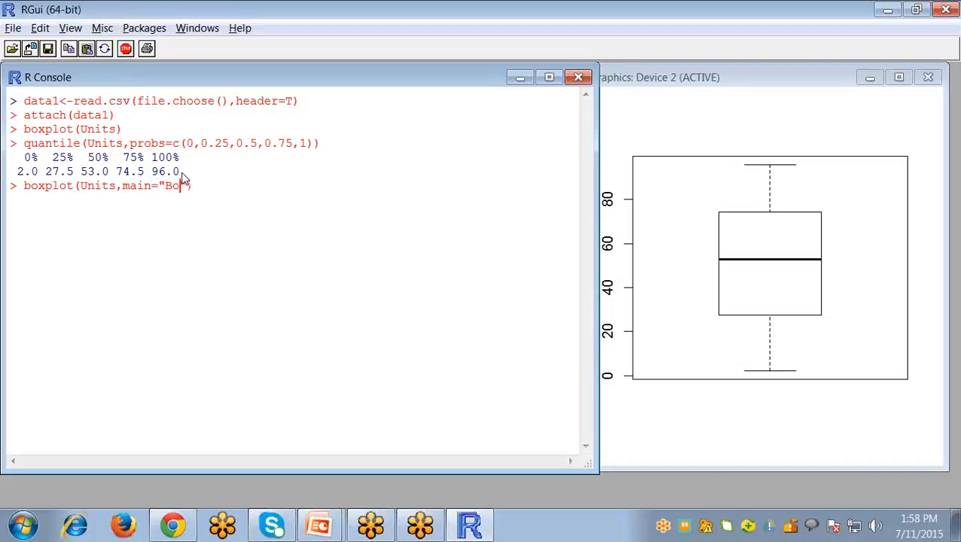
text(xplot for Units)
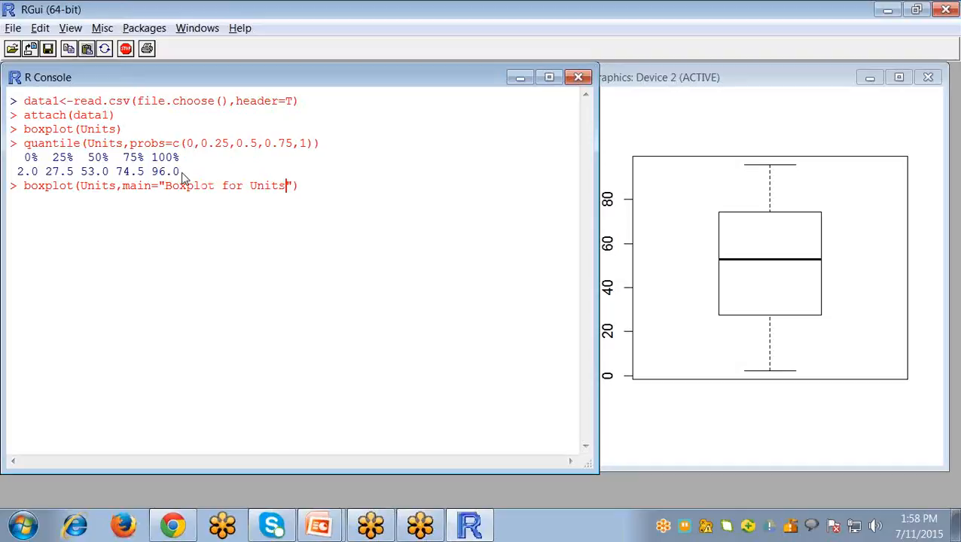
text(,)
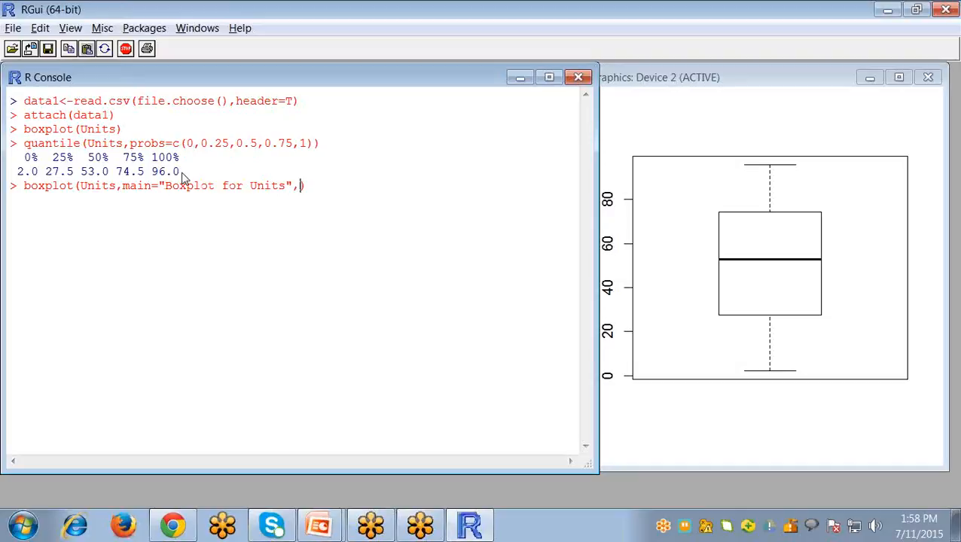
text(y)
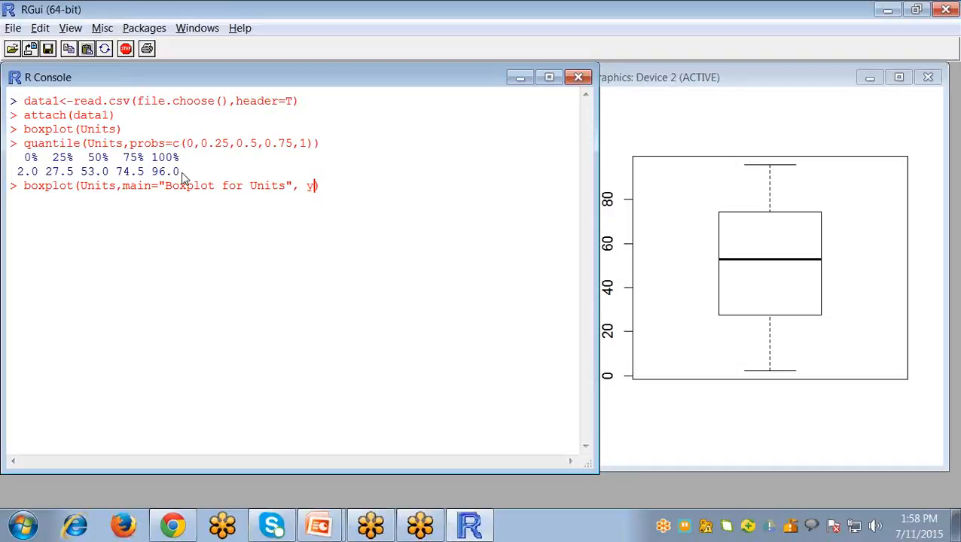
text(lab=")
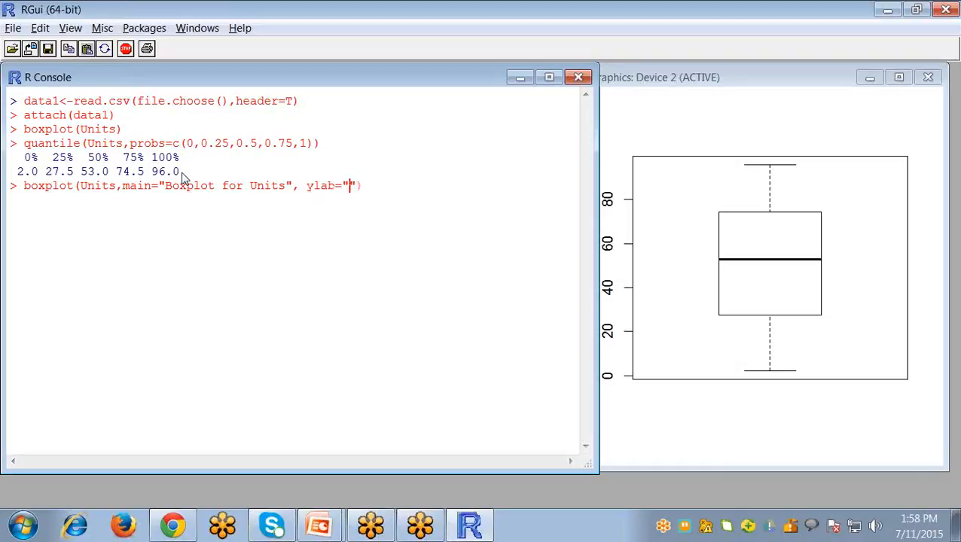
text(Values)
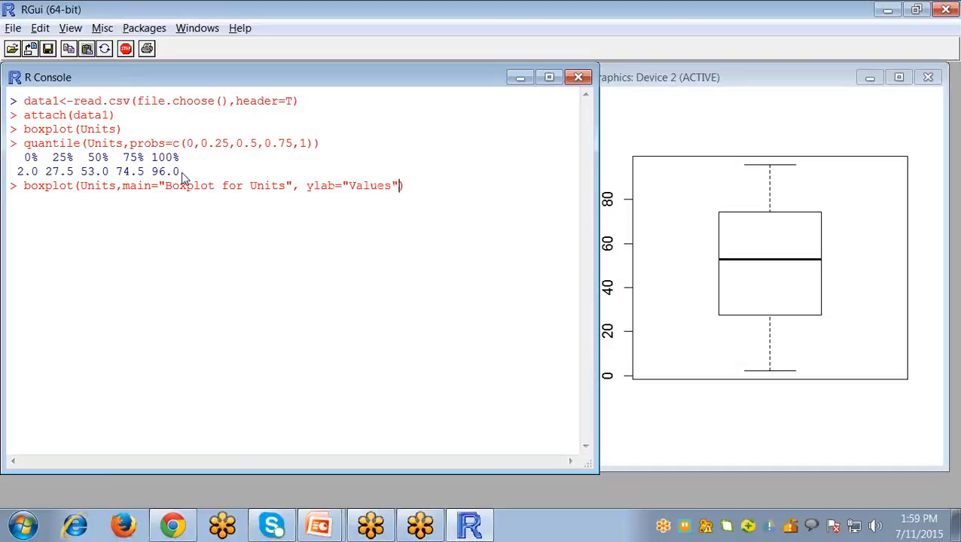
text(, xla)
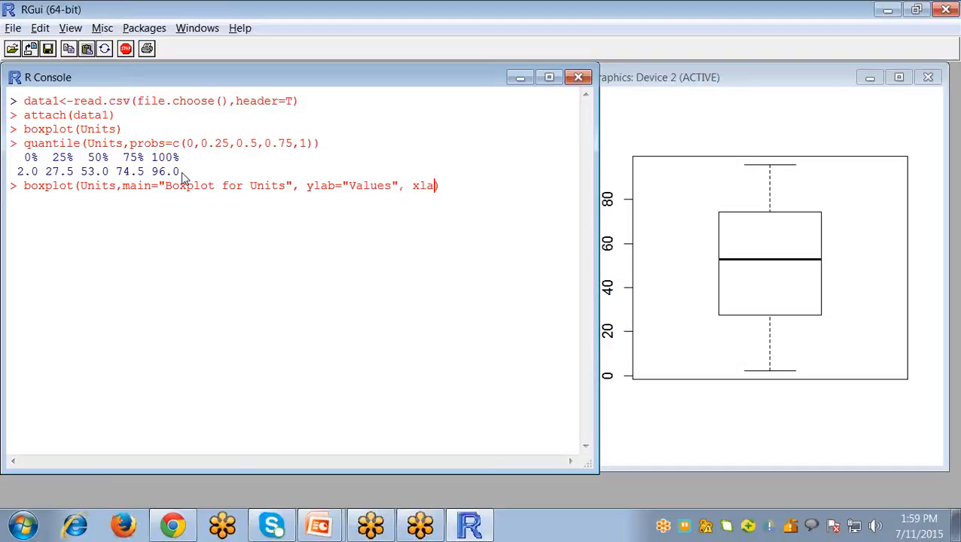
text(b="")
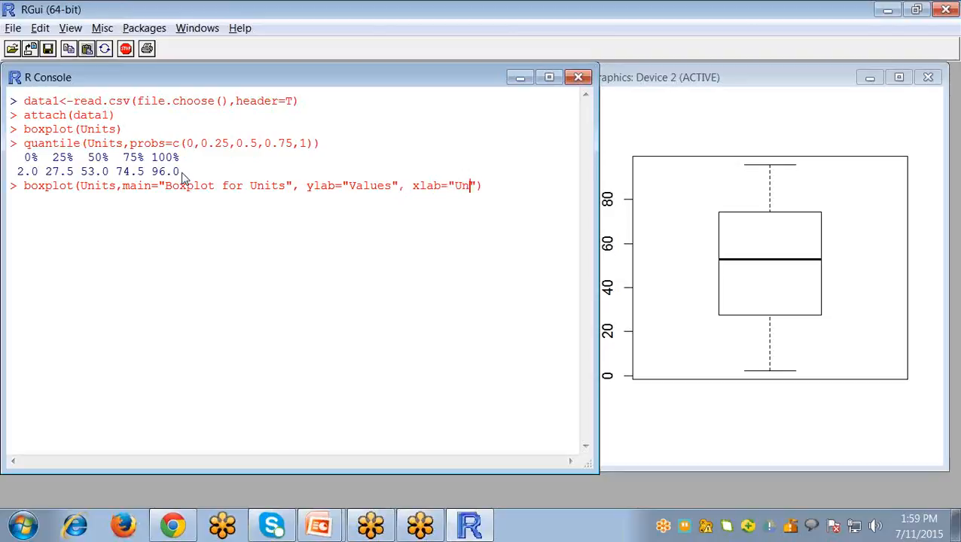
text(its"))
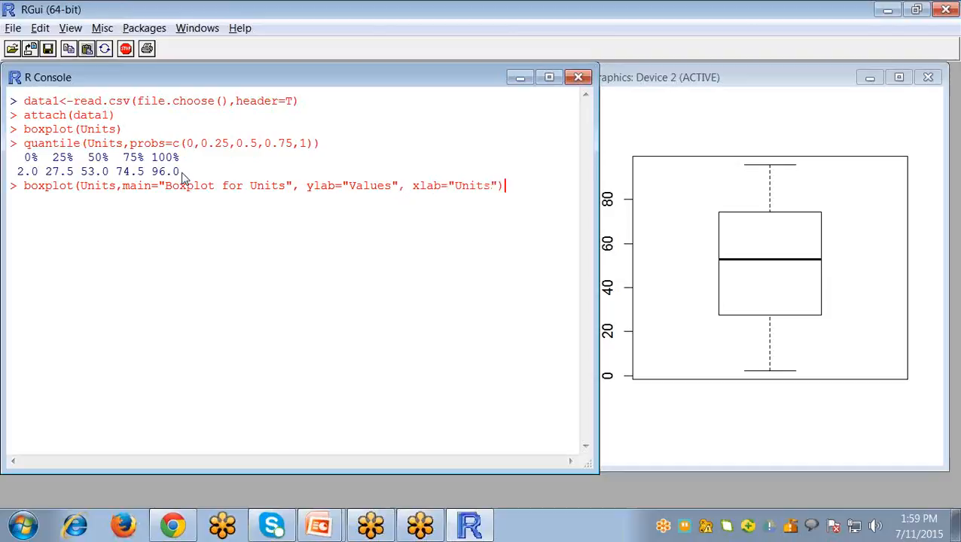
key(enter)
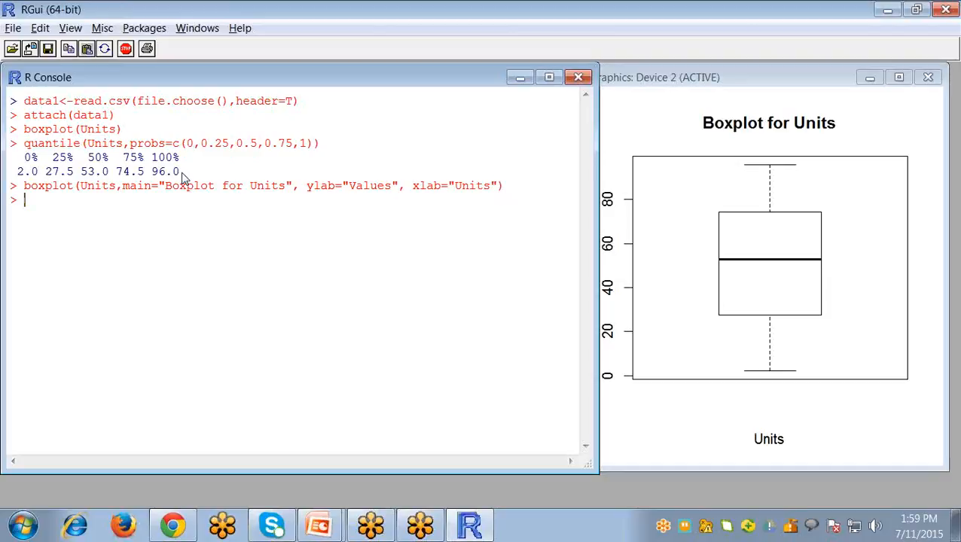
mouse_move(835, 134)
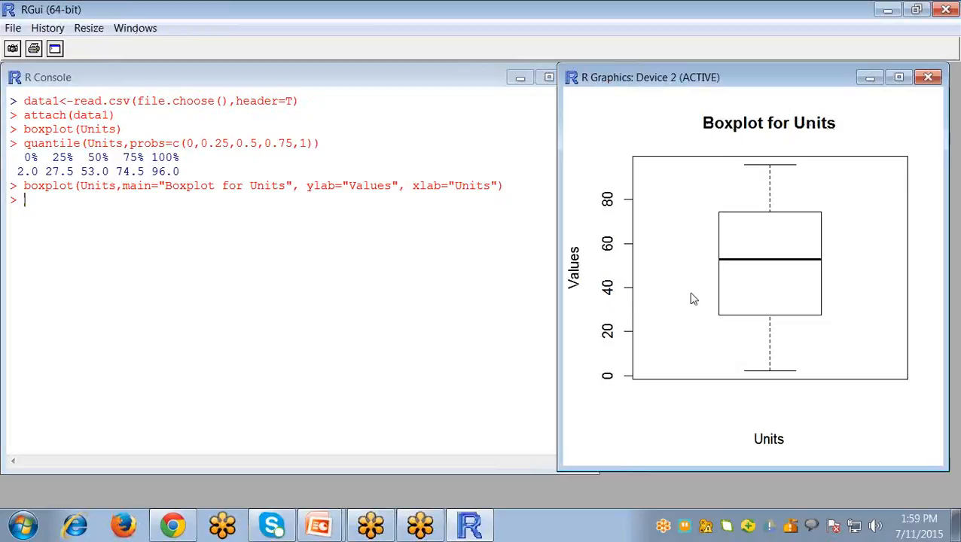
mouse_move(715, 451)
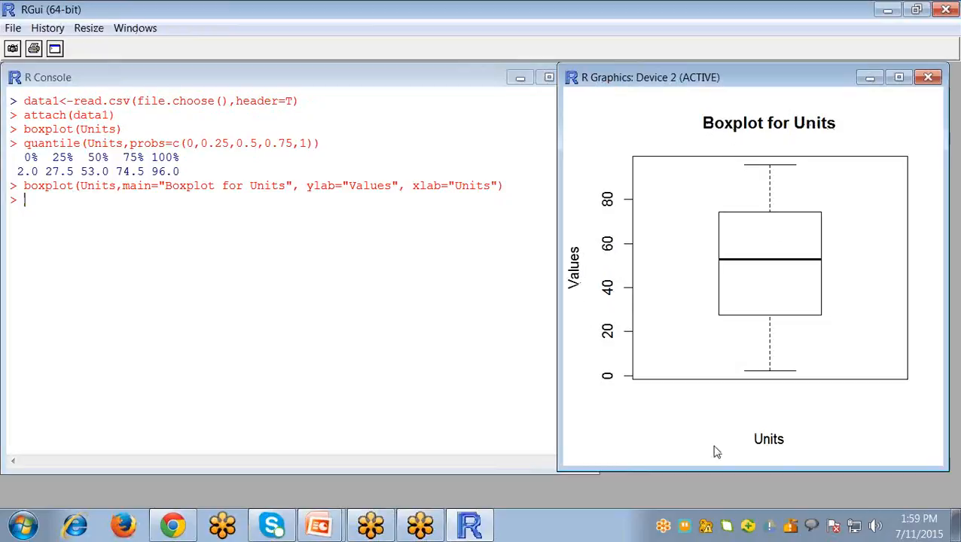
mouse_move(590, 311)
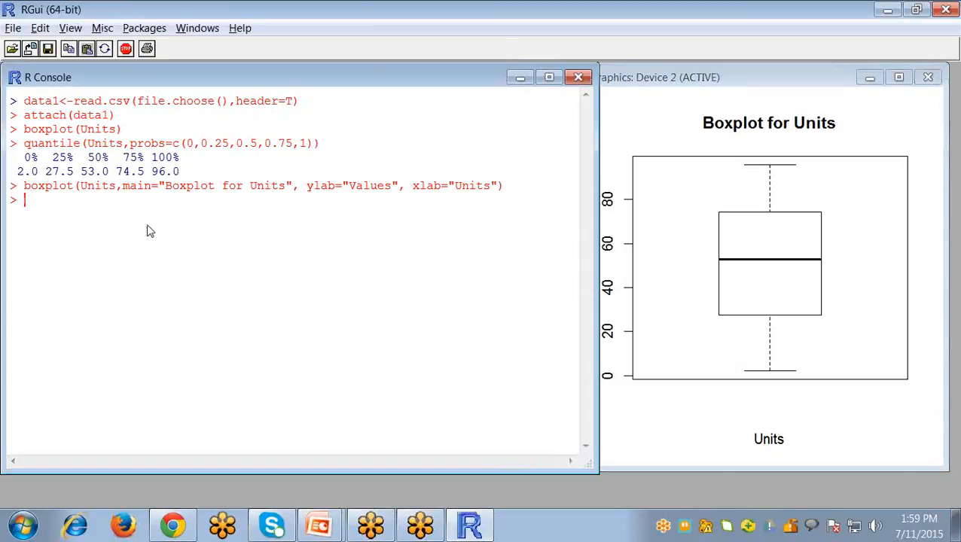
mouse_move(316, 207)
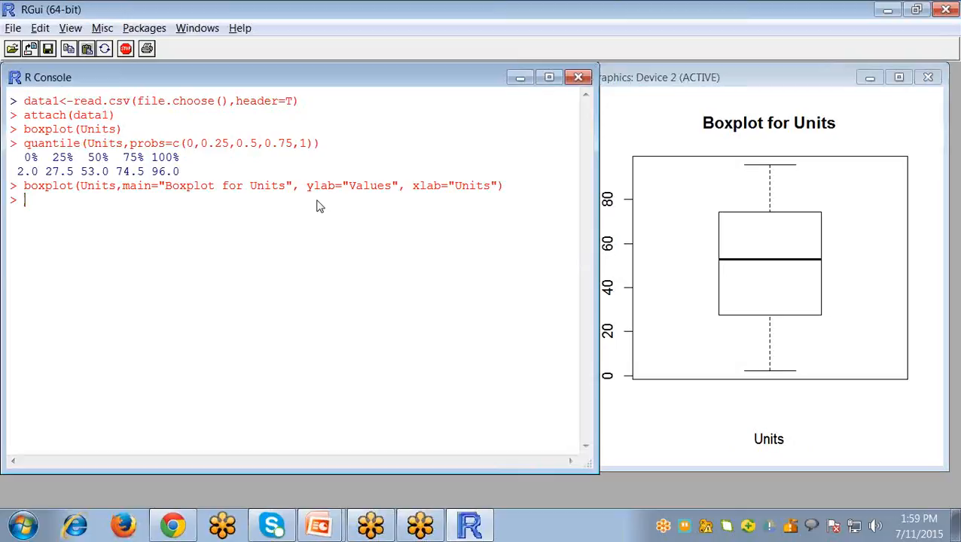
mouse_move(616, 390)
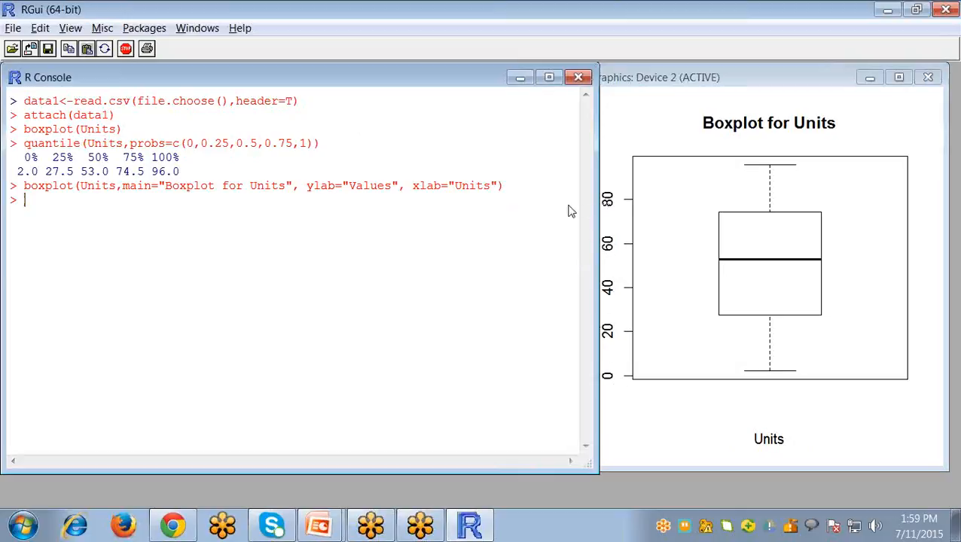
mouse_move(530, 219)
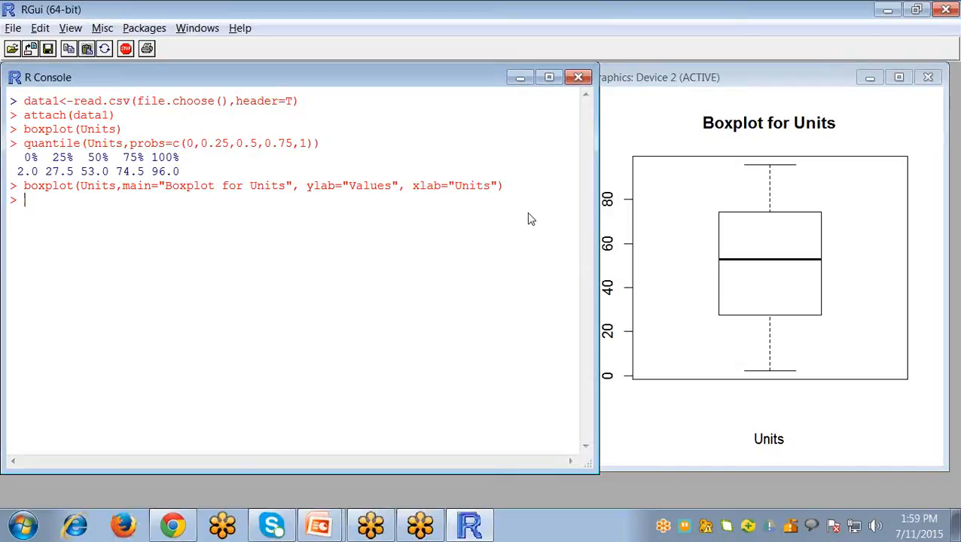
- Add ylim=c(0,100) to the labelled Units boxplot command
text(boxplot(Units,main="Boxplot for Units", ylab="Values", xlab="Units",)
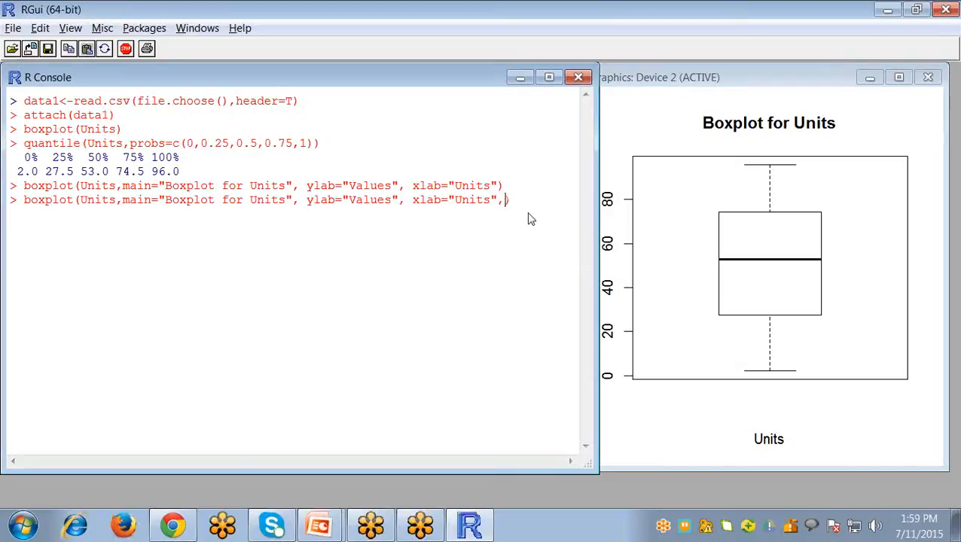
text(ylim)
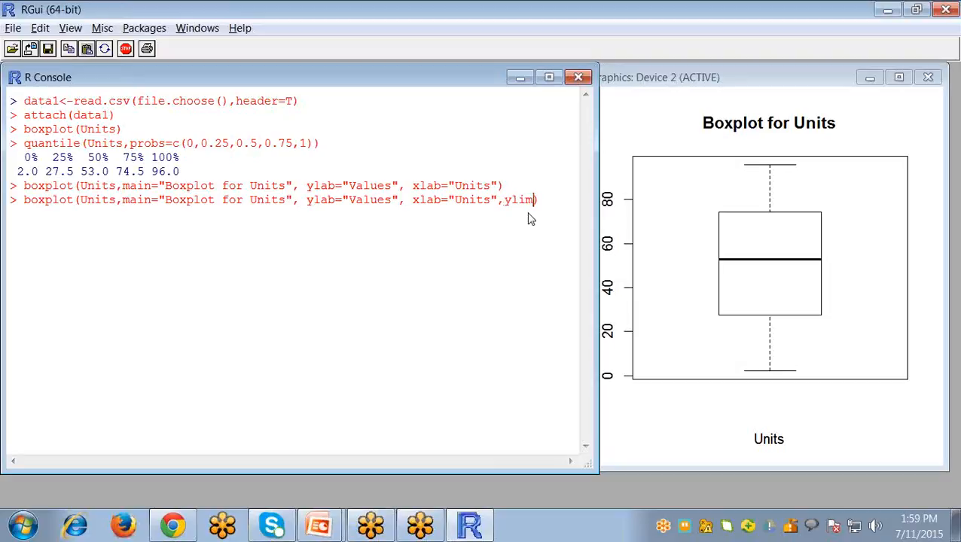
text(=c(0,)
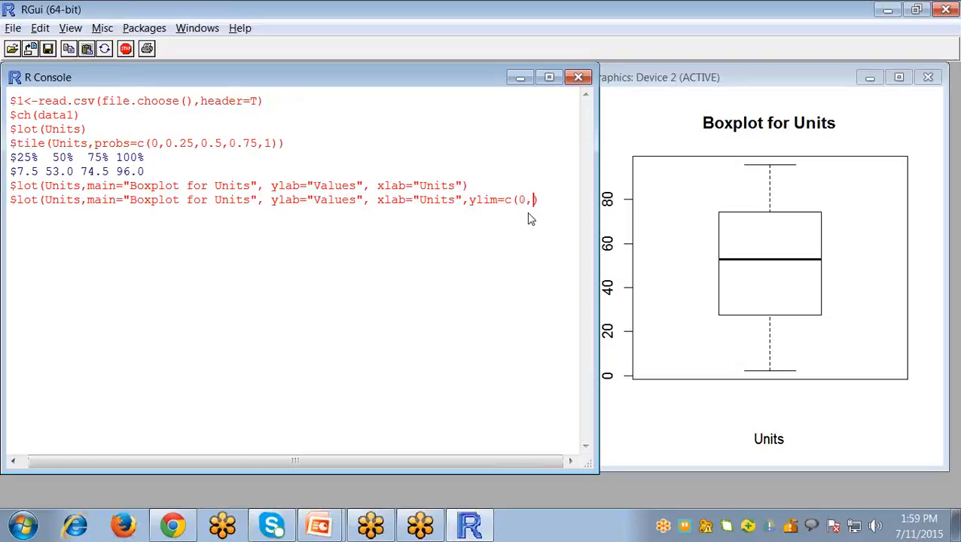
text(100))
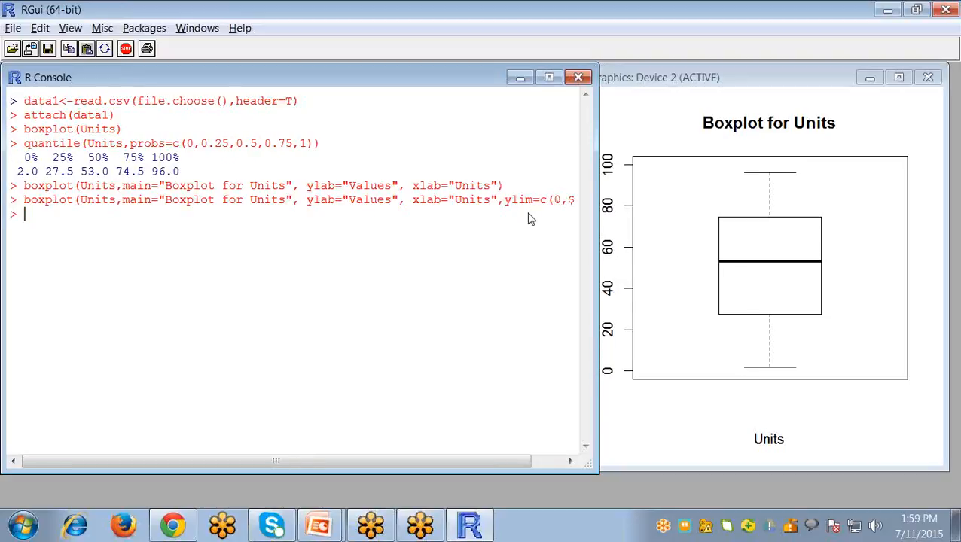
mouse_move(629, 179)
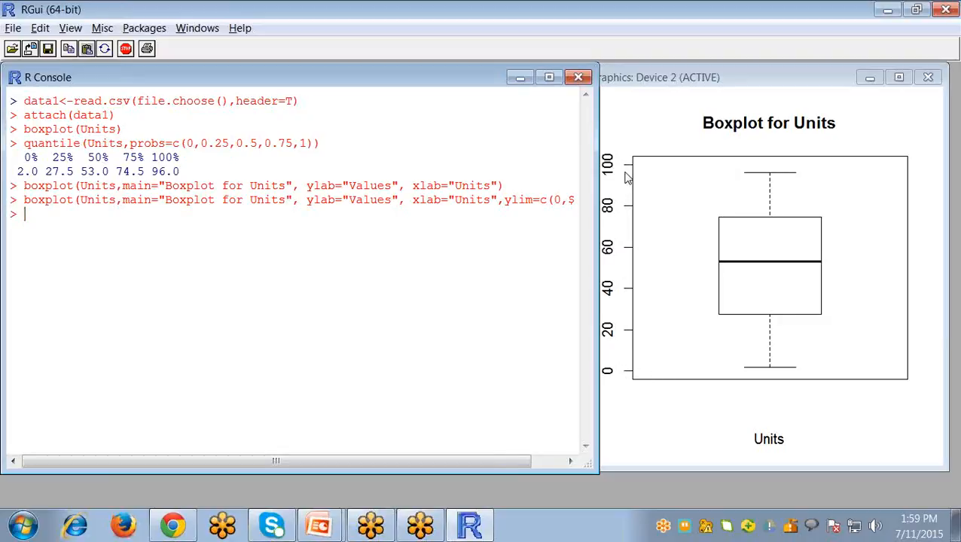
mouse_move(609, 231)
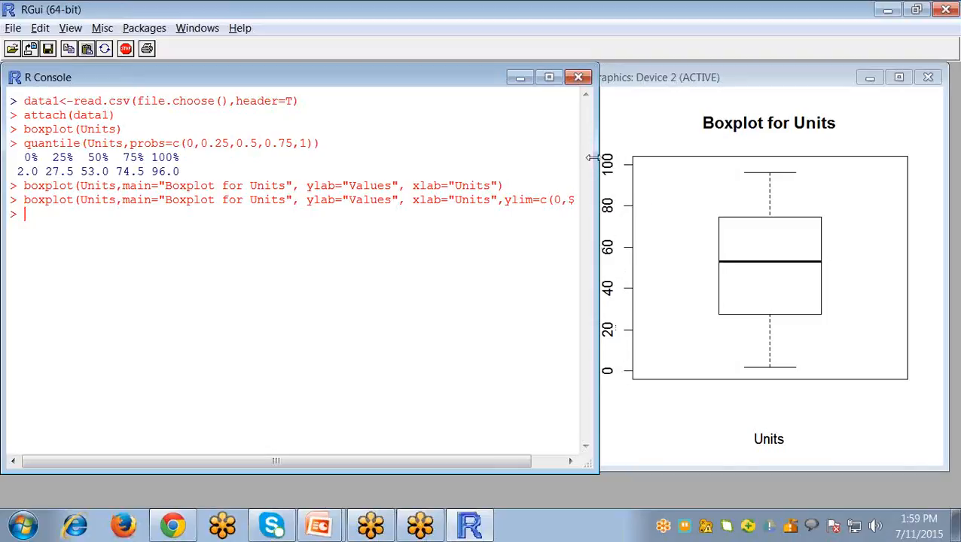
mouse_move(612, 380)
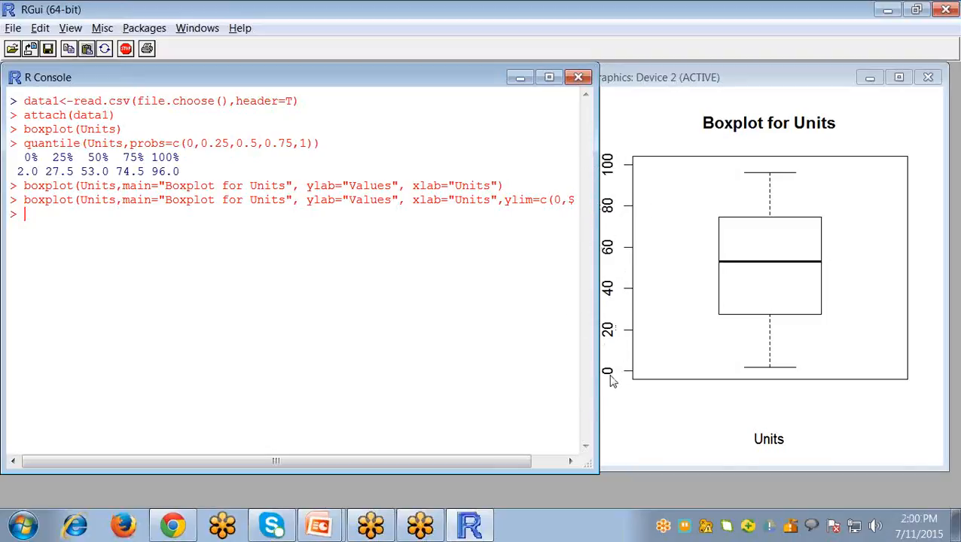
mouse_move(646, 237)
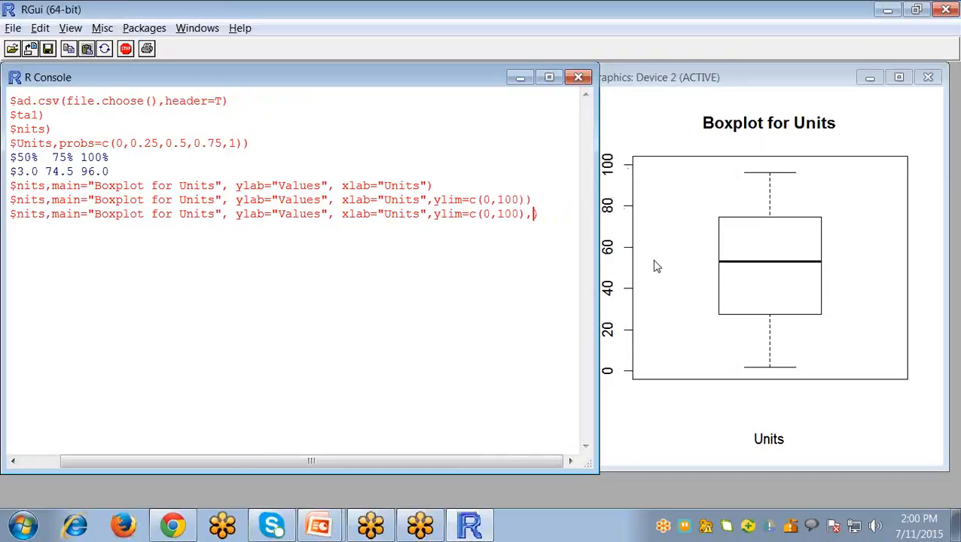
- Rerun the 0–100 boxplot with an extra label argument and inspect the graphics window
text(lab)
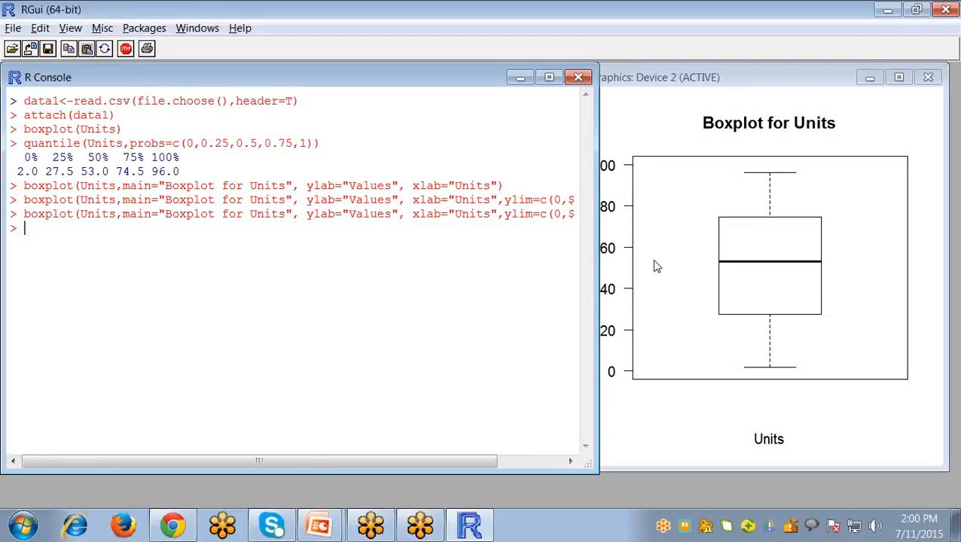
click(753, 77)
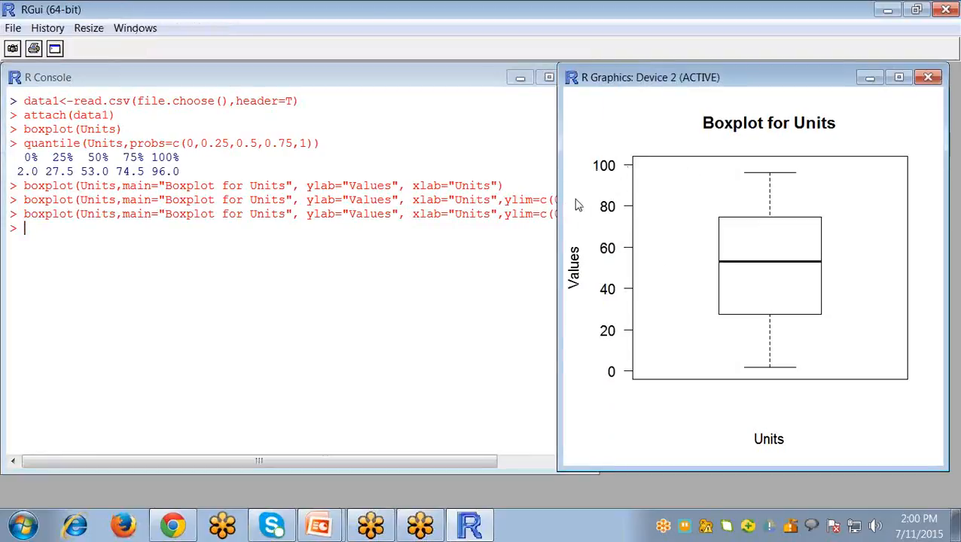
click(302, 271)
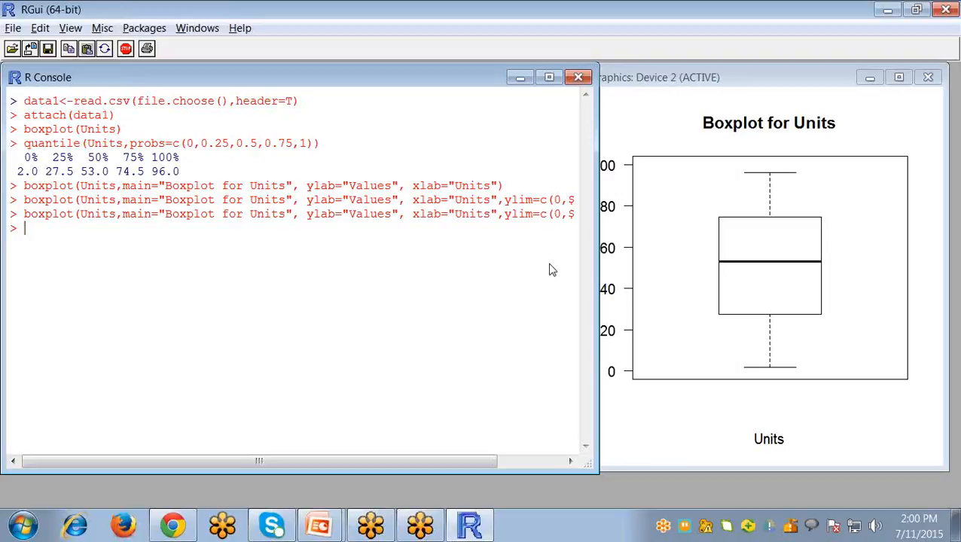
- Run boxplot(Units~Region) to draw side-by-side Central, East and West boxes
text(boxplot()
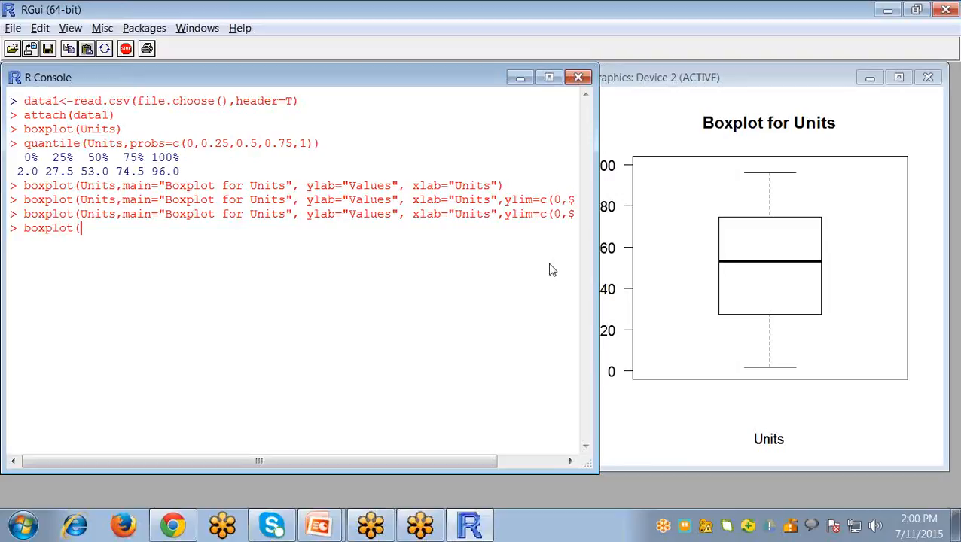
text(Units)
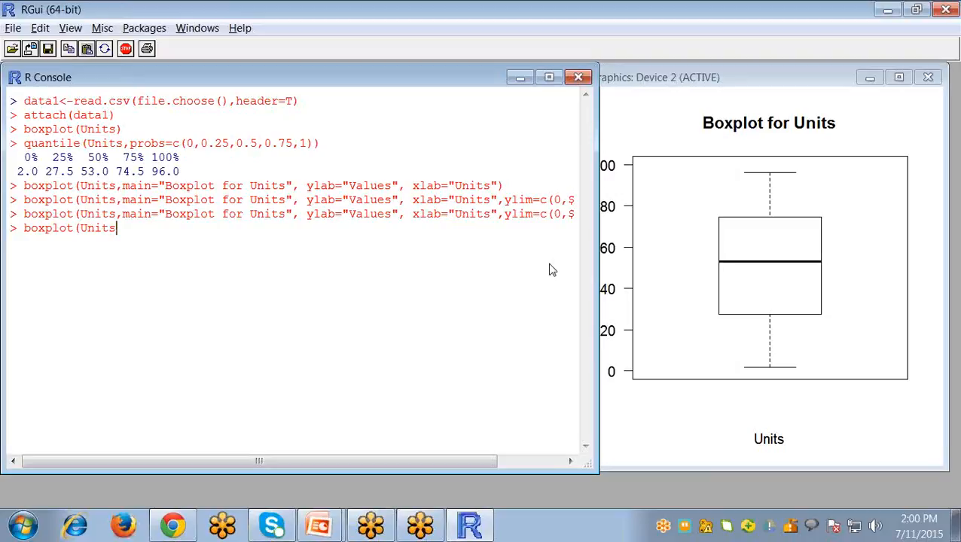
text(~Regio)
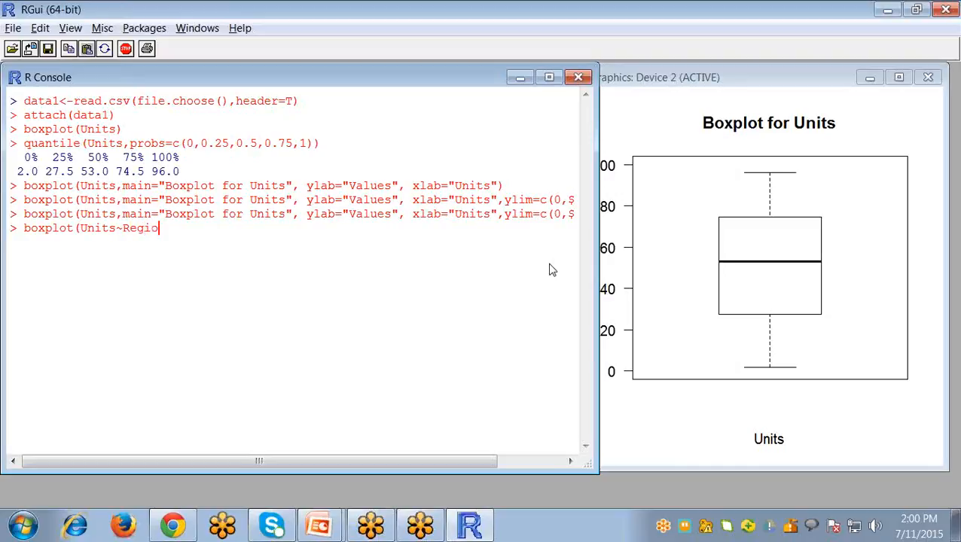
text(n))
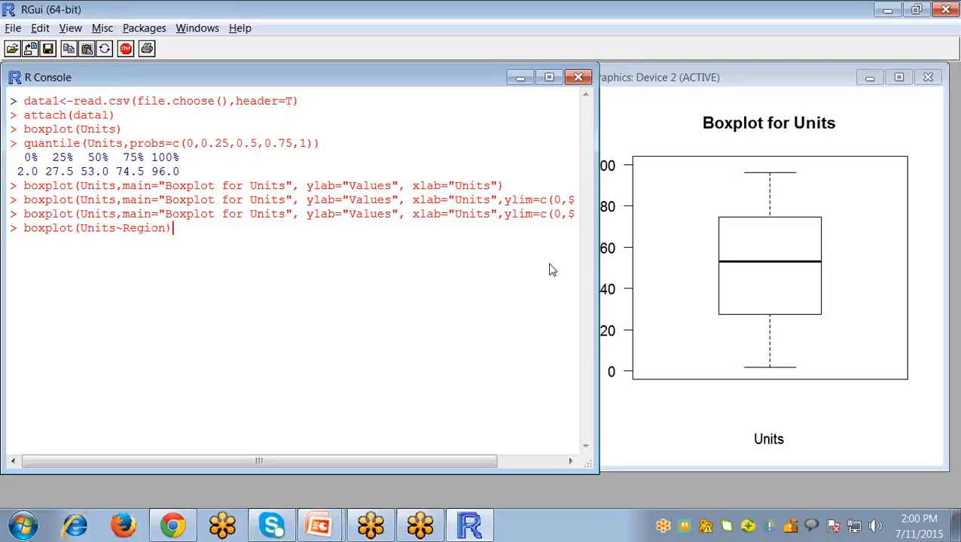
key(Return)
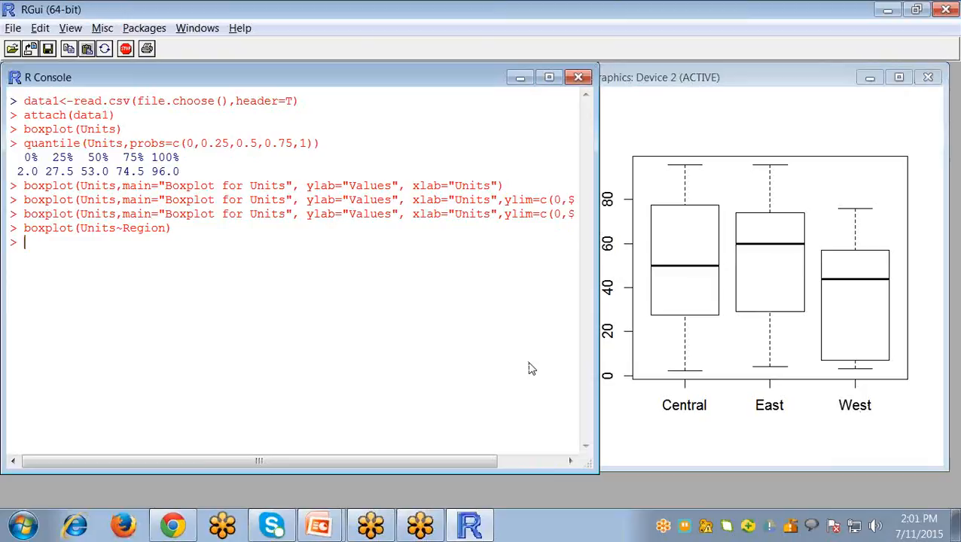
mouse_move(649, 346)
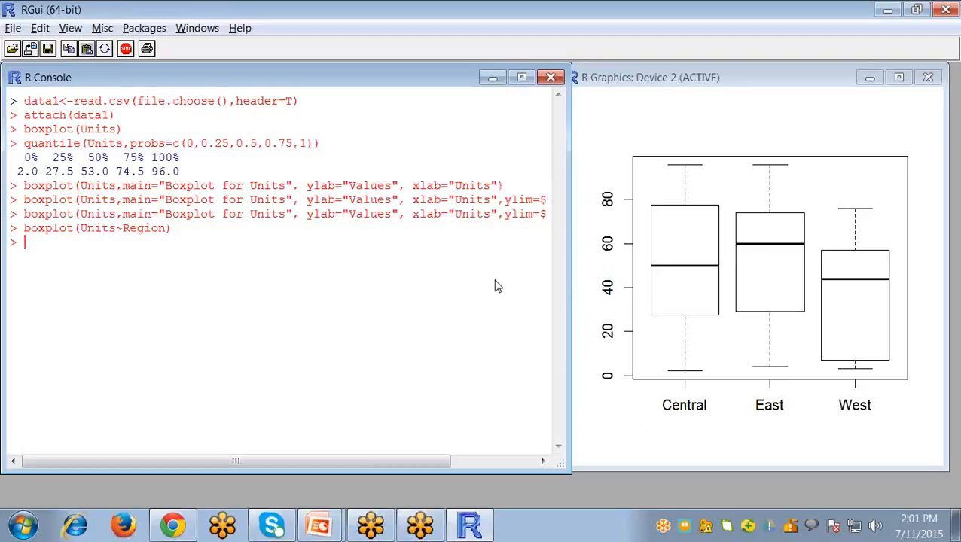
- Type boxplot(Units~Region, main="Units by Region") at the prompt without running it
text(boxplot(Units~Region,)
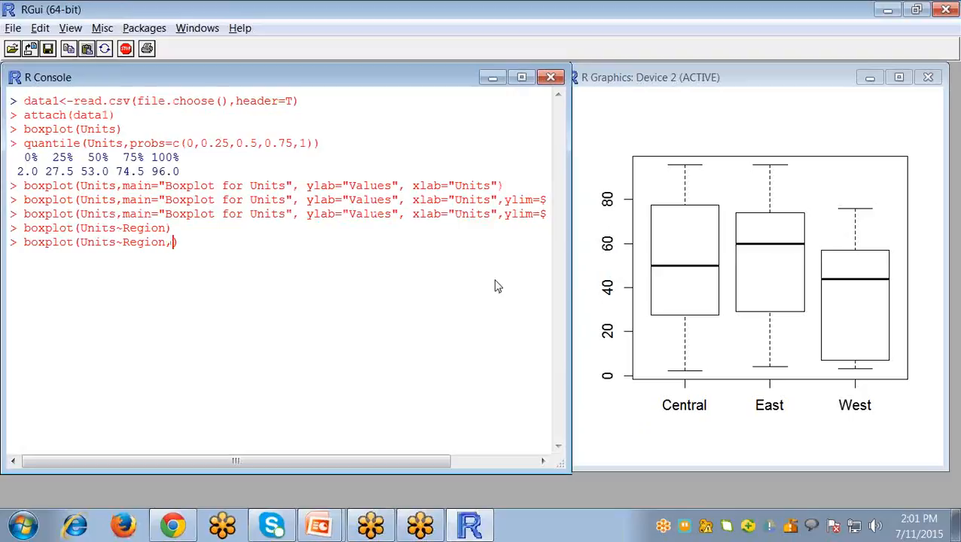
text(main=")
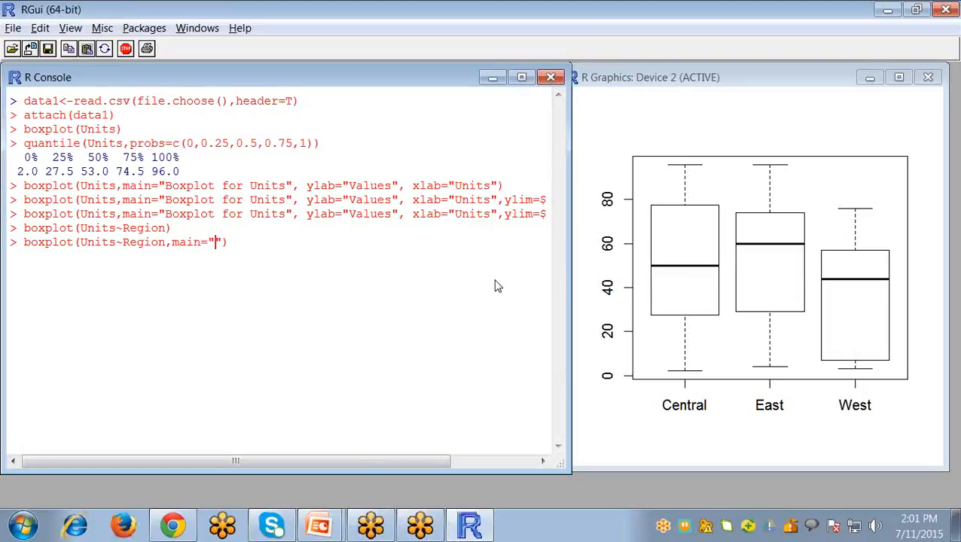
text(Units by)
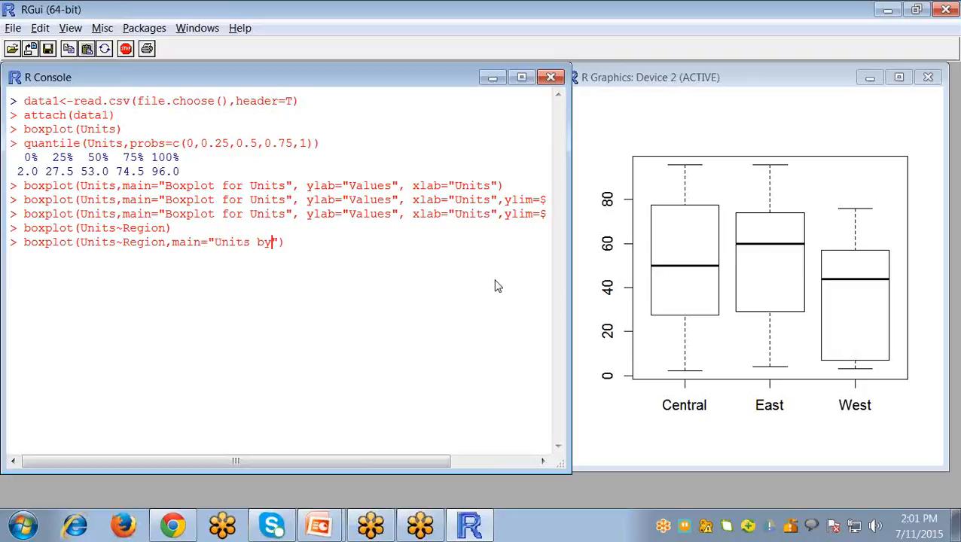
text(Region)
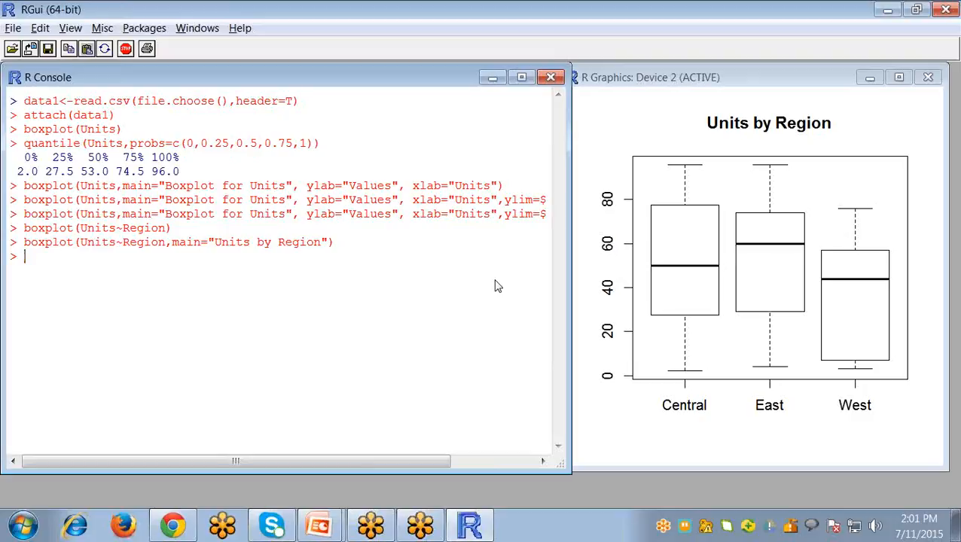
- Run boxplot on Units[Region=="Central"], Units[Region=="East"] and Units[Region=="West"] as separate boxes
text(b)
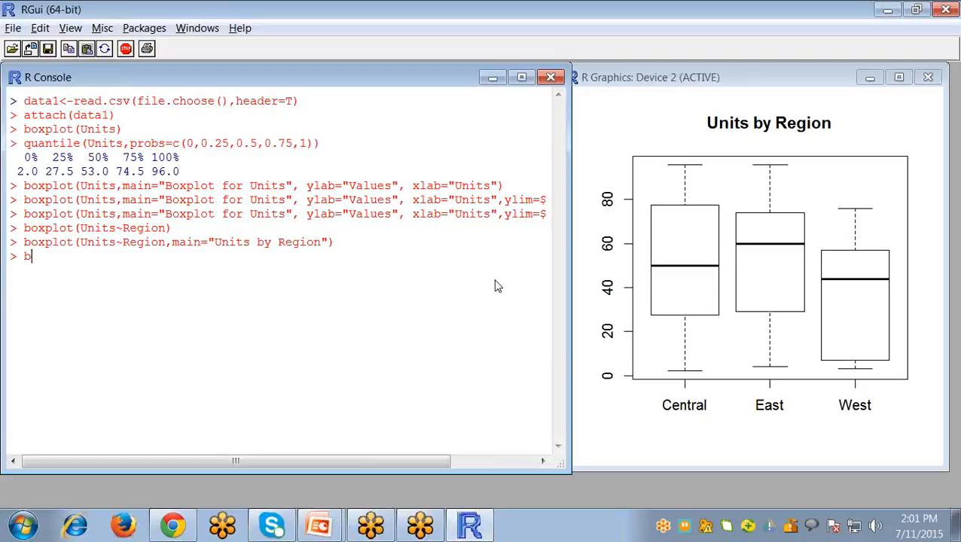
text(oxplot)
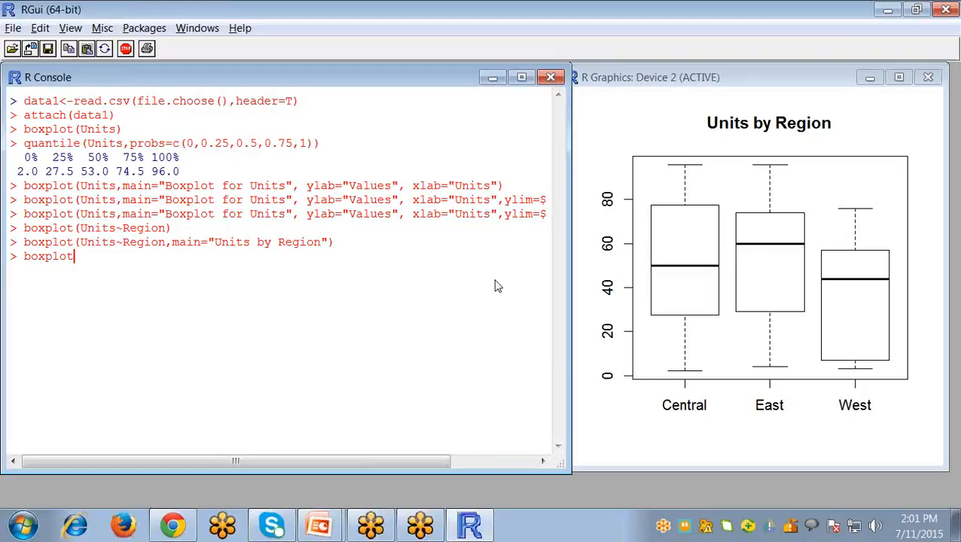
text((Uni)
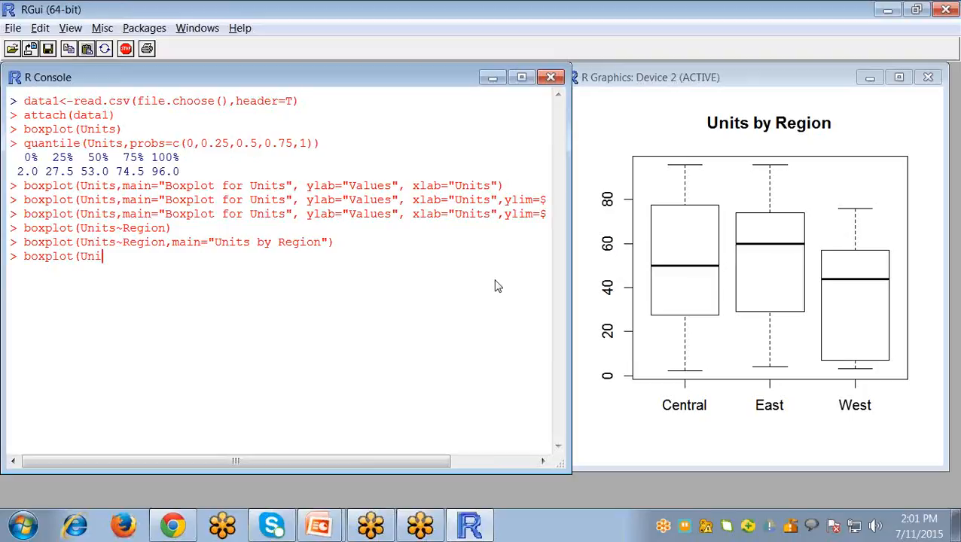
text([R)
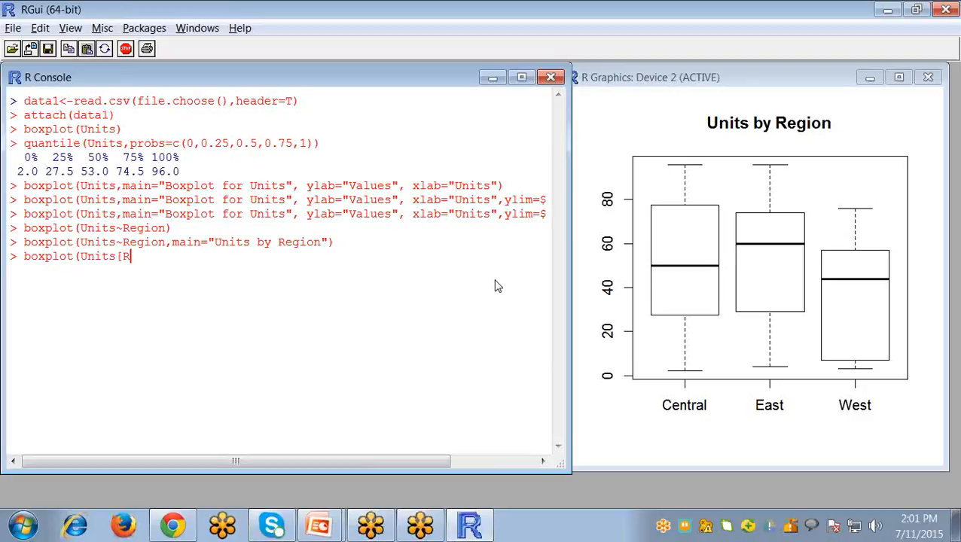
text(egion==")
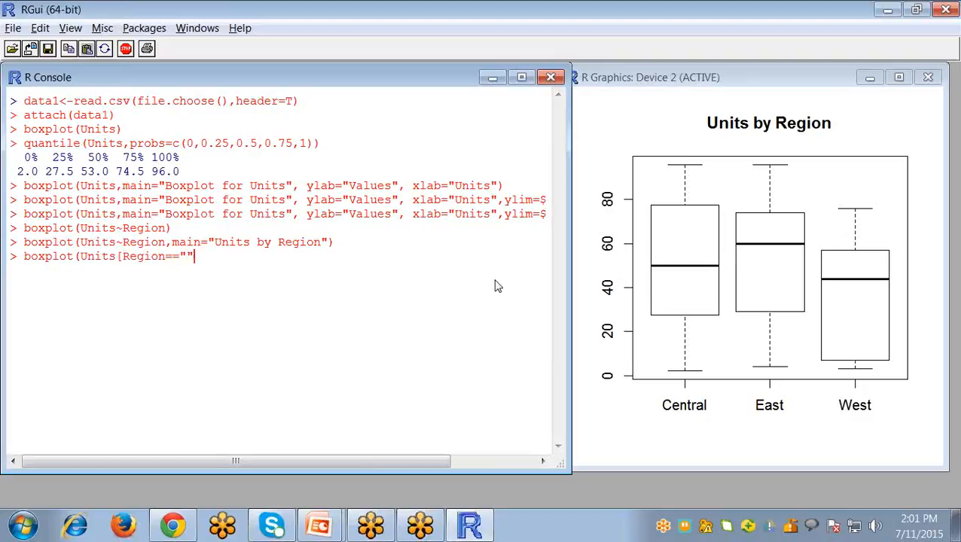
text(Ce)
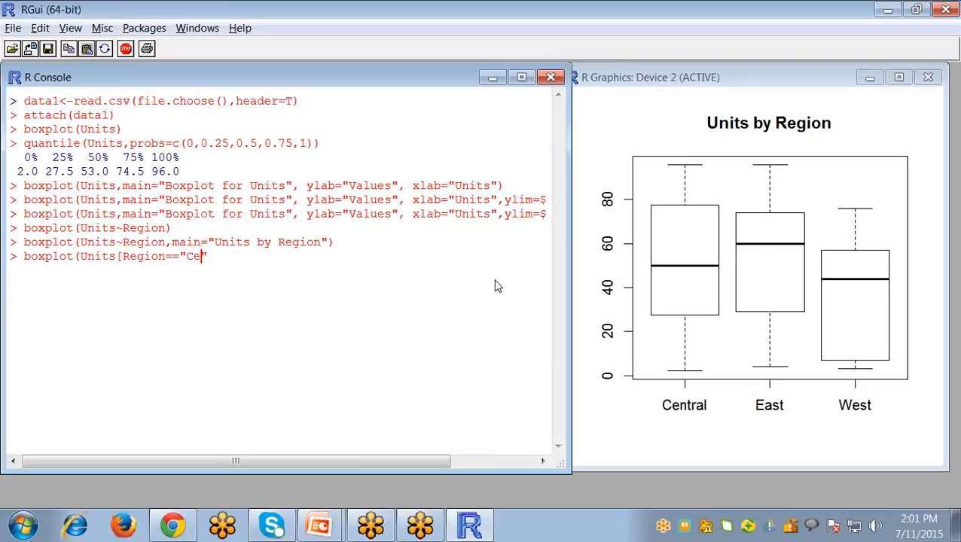
text(tral)
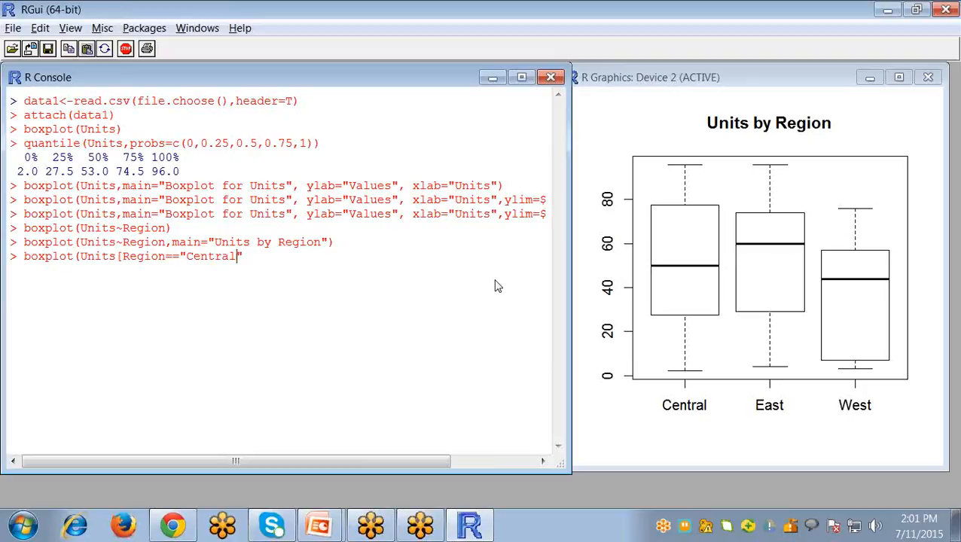
text(])
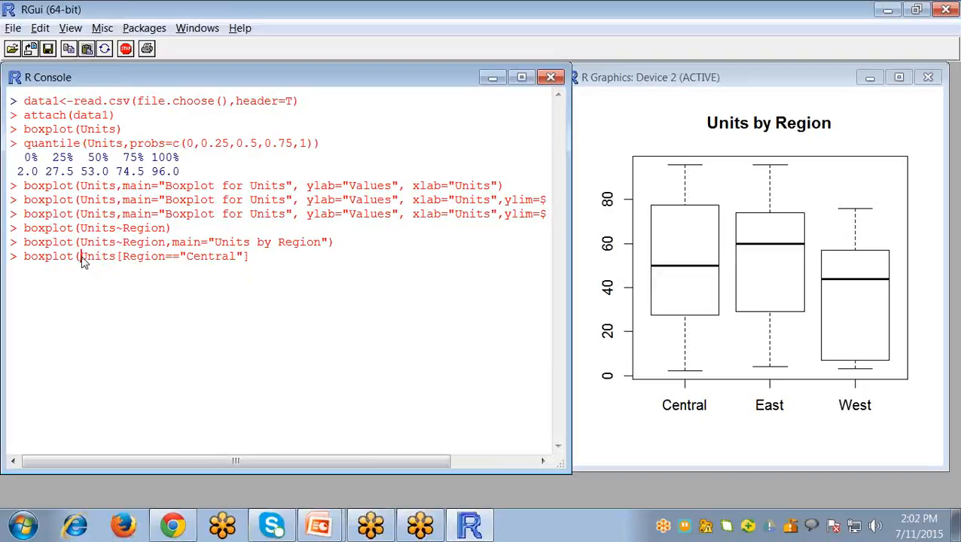
drag(80, 256, 249, 256)
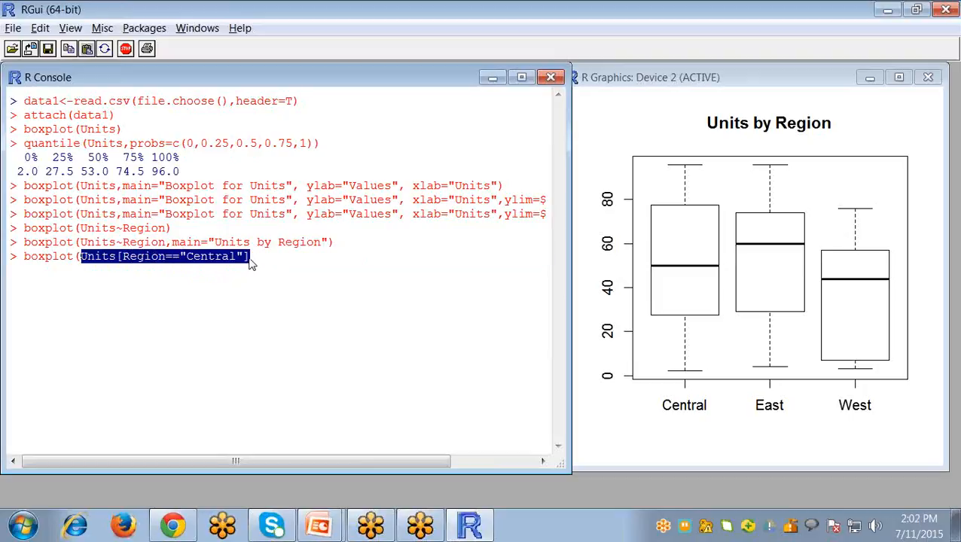
text(,Units[Region=="Centra)
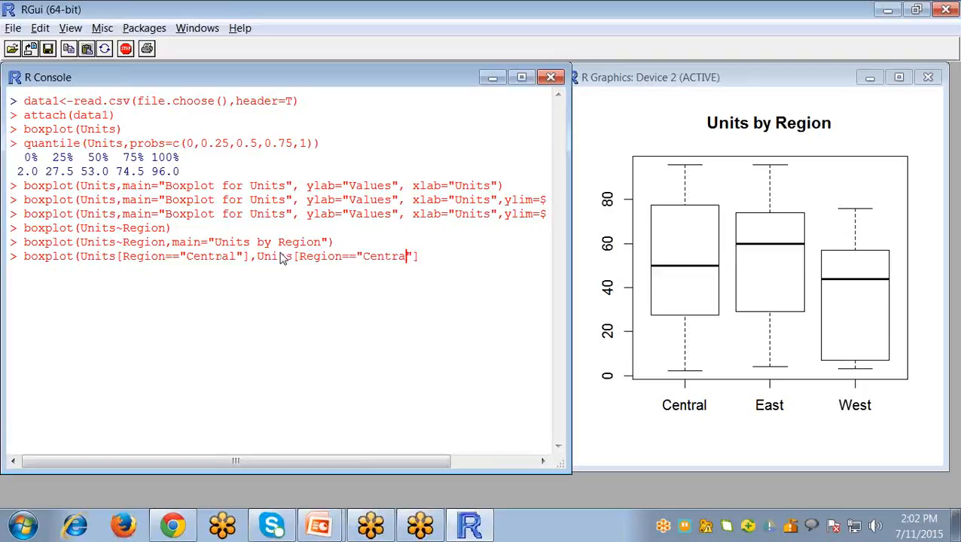
text(E)
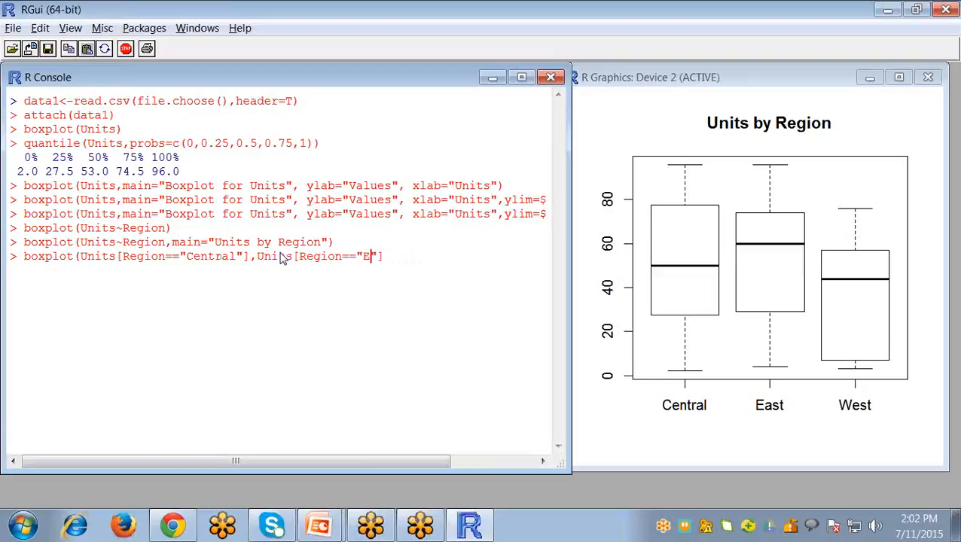
text(ast"])
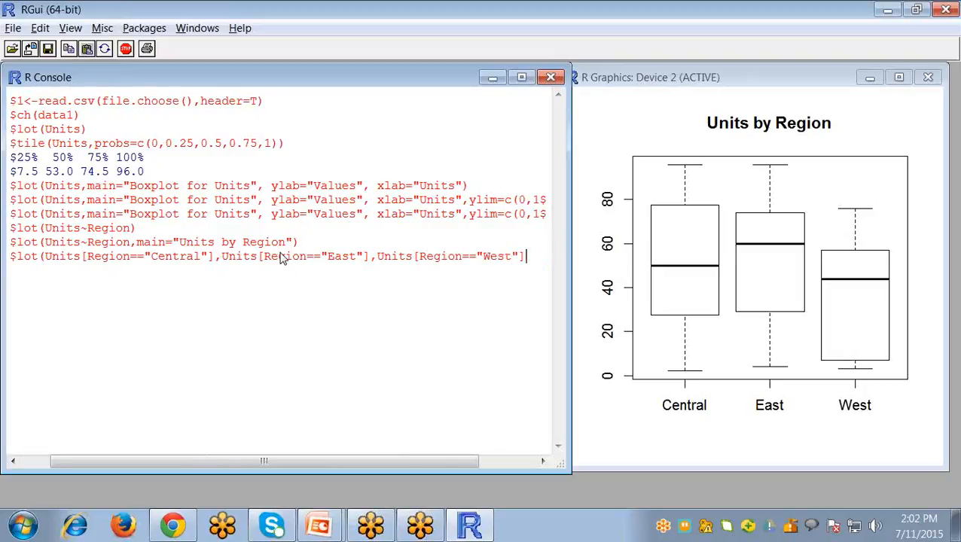
text())
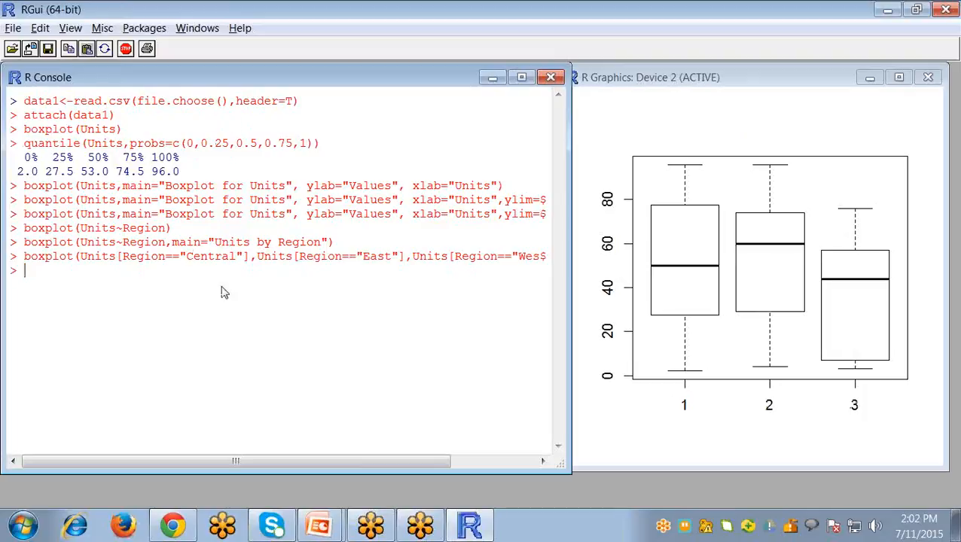
mouse_move(776, 309)
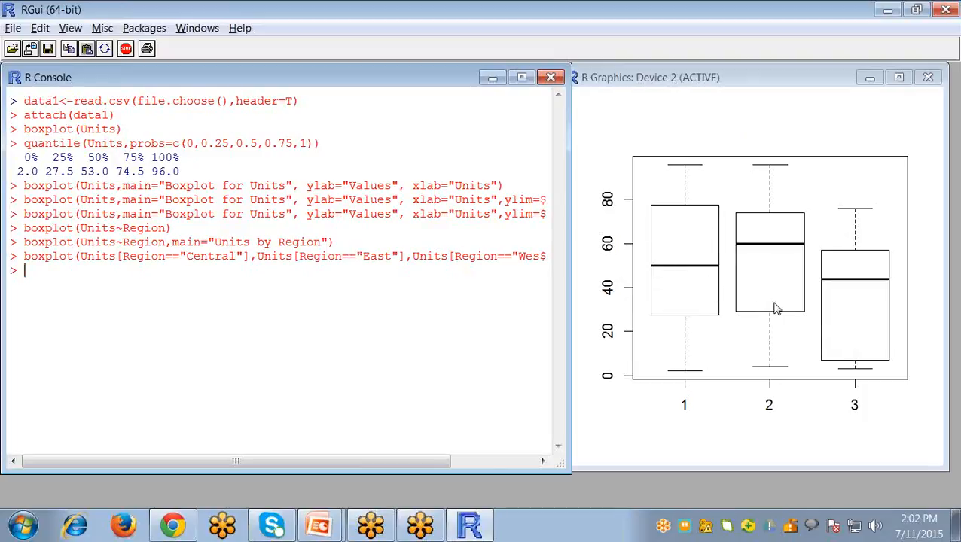
mouse_move(750, 457)
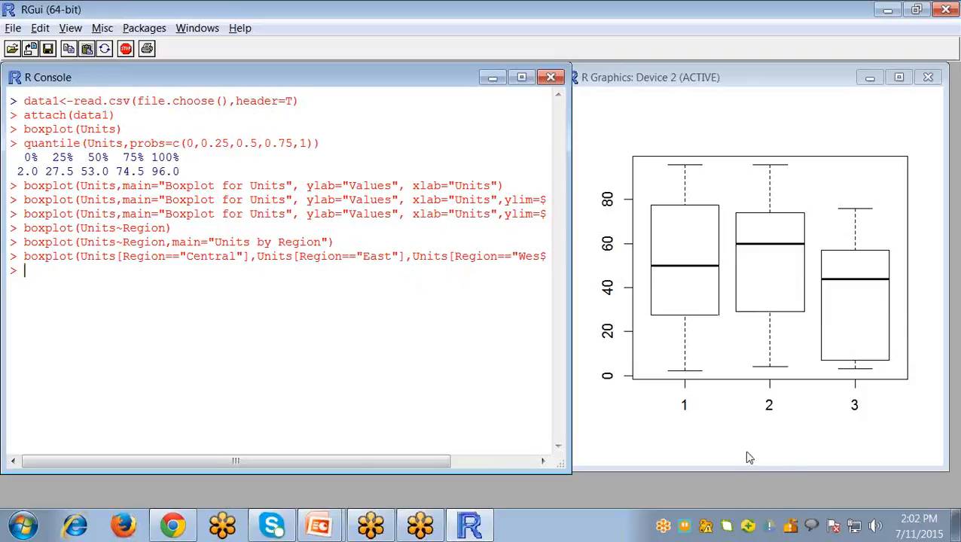
mouse_move(771, 420)
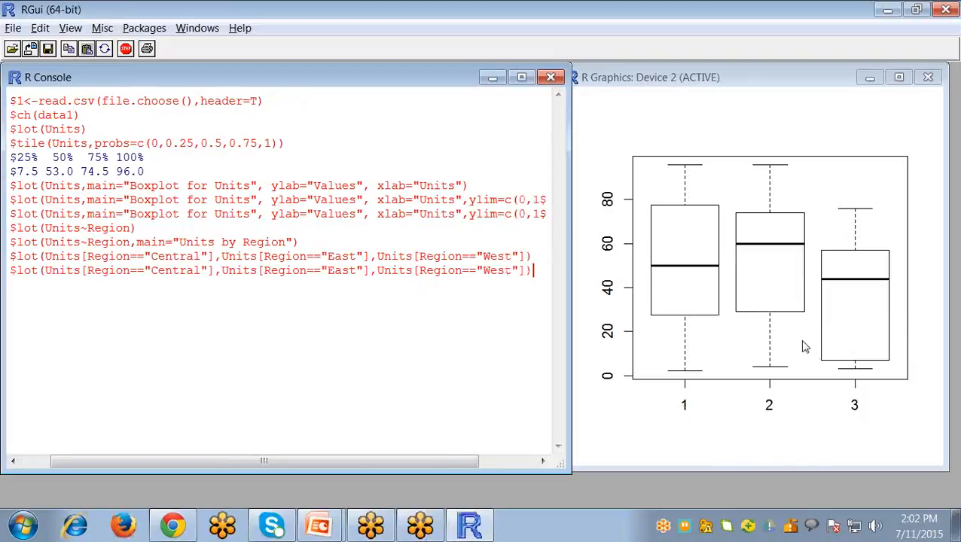
- Append names=c("Central","East","West") to the three-subset boxplot command
text(,)
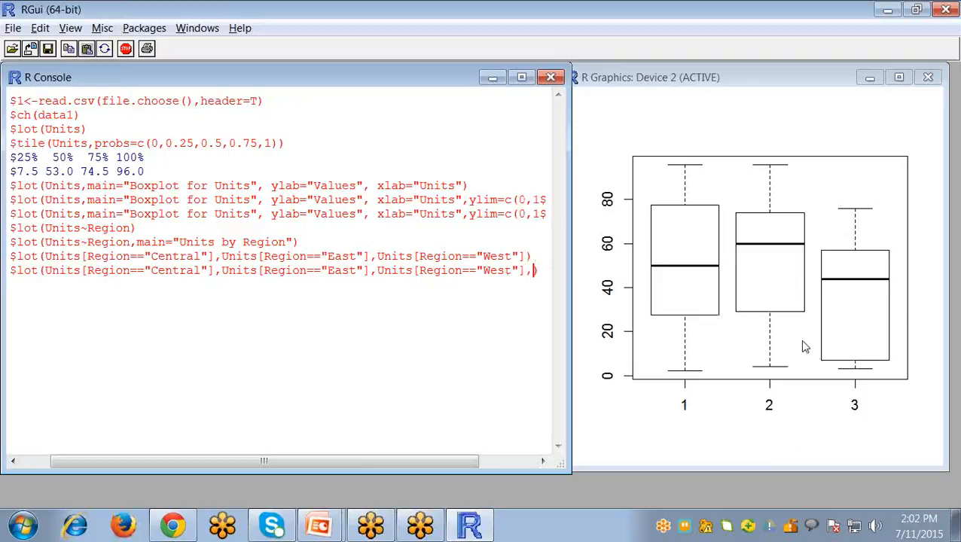
text(,names=)
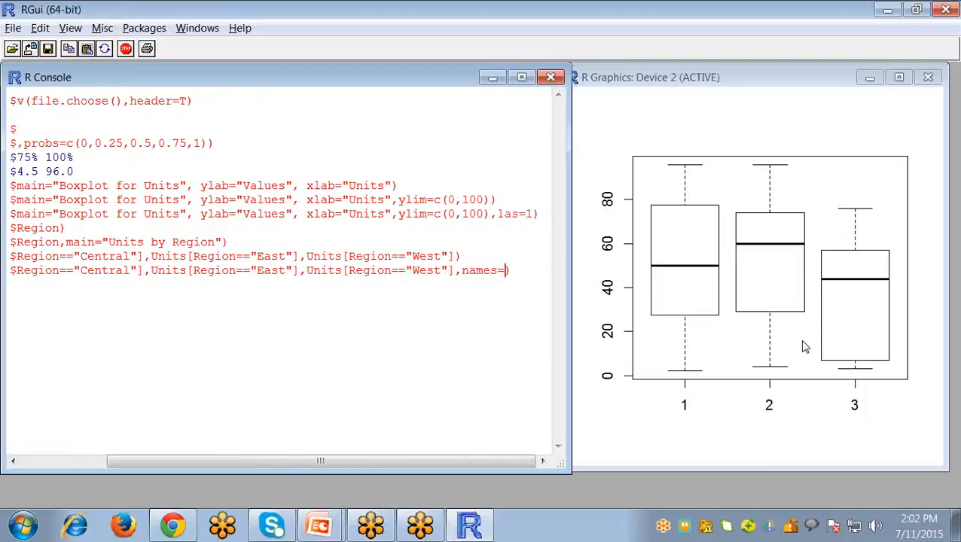
text(c()
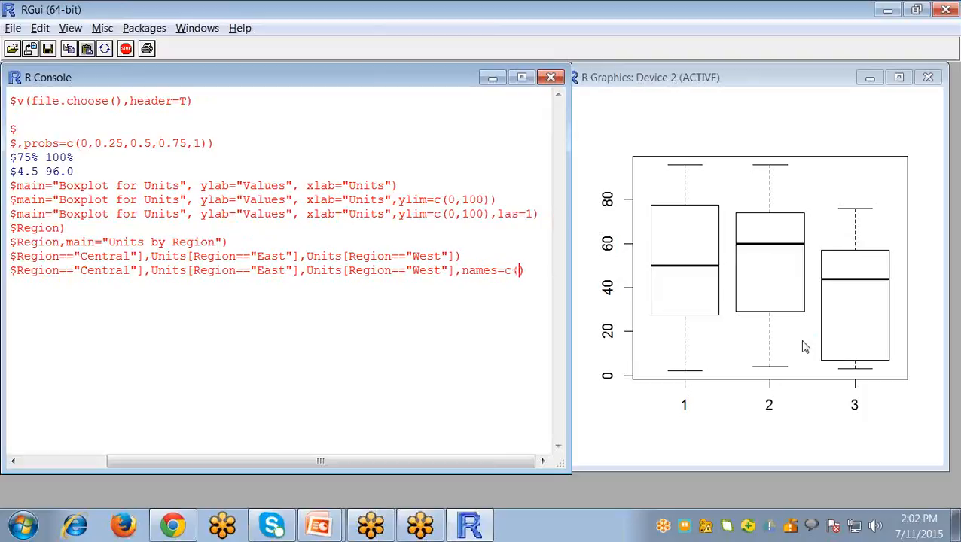
text()))
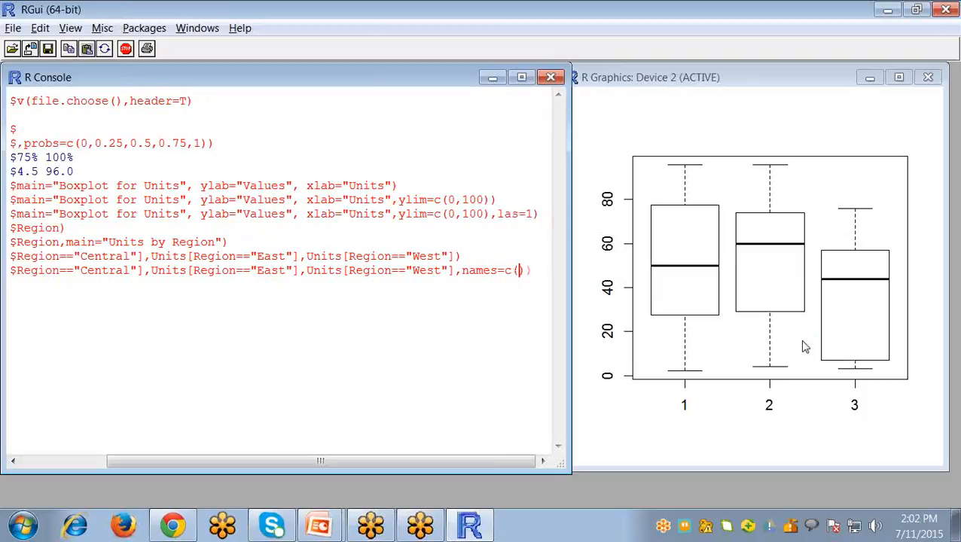
text("Central)
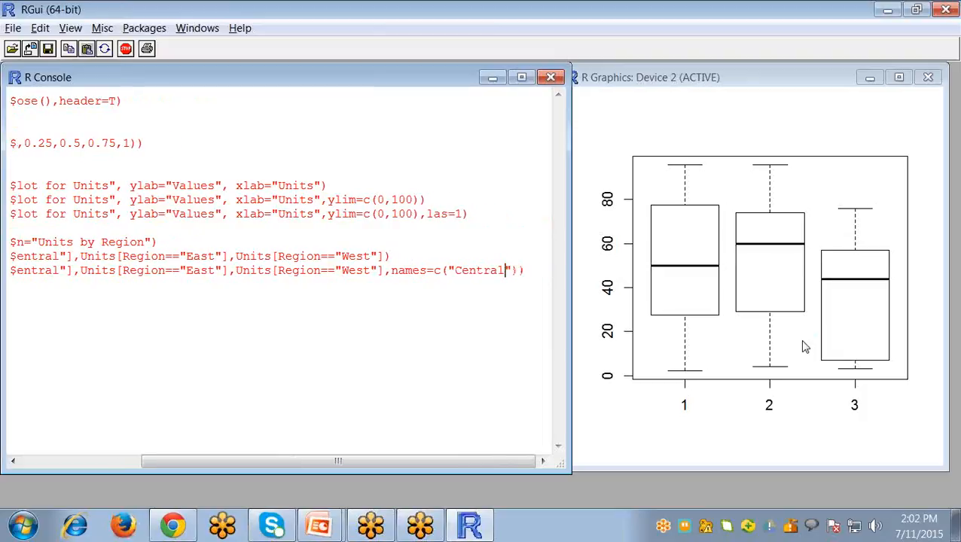
text(,)
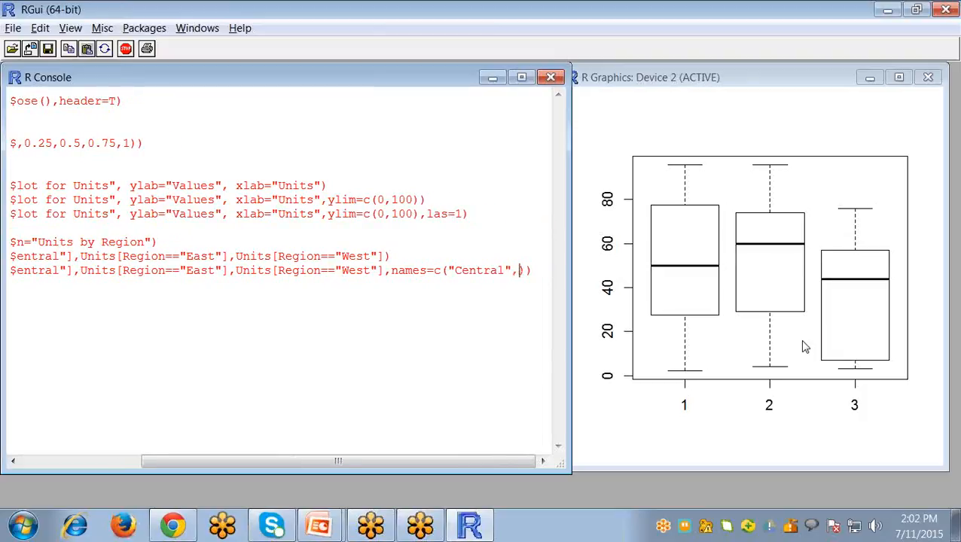
text("East","West")
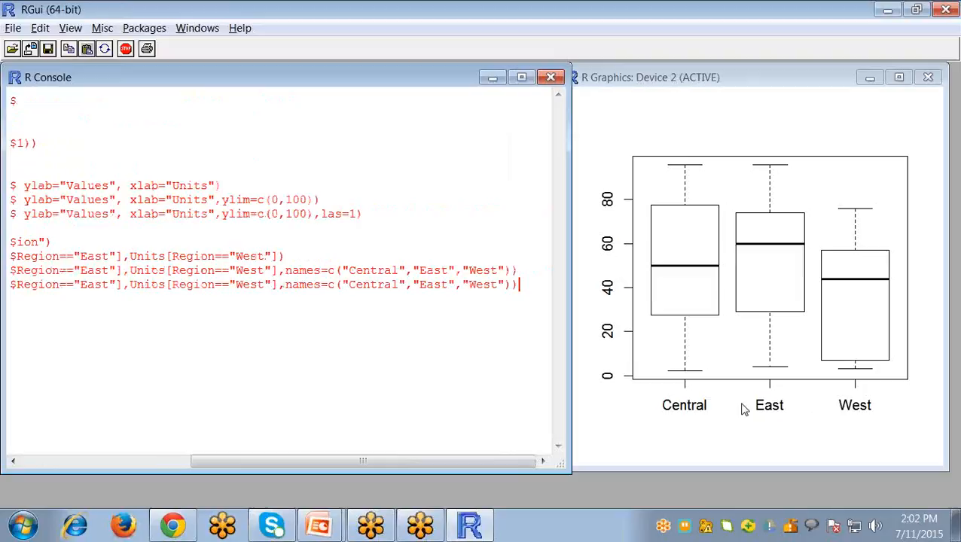
- Add main="Units by Region" to the boxplot command, correcting a mistyped letter
text(,m)
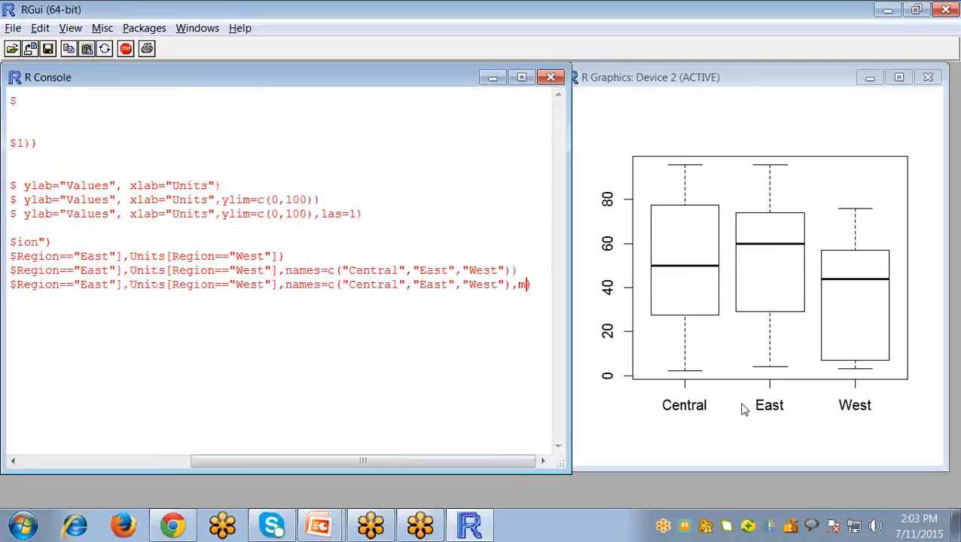
text(ain=")
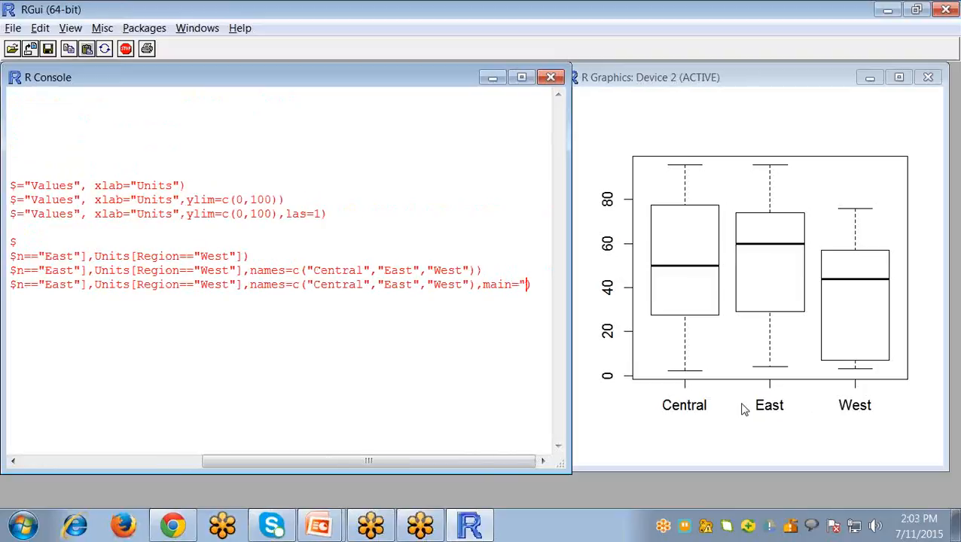
text(Unitsb)
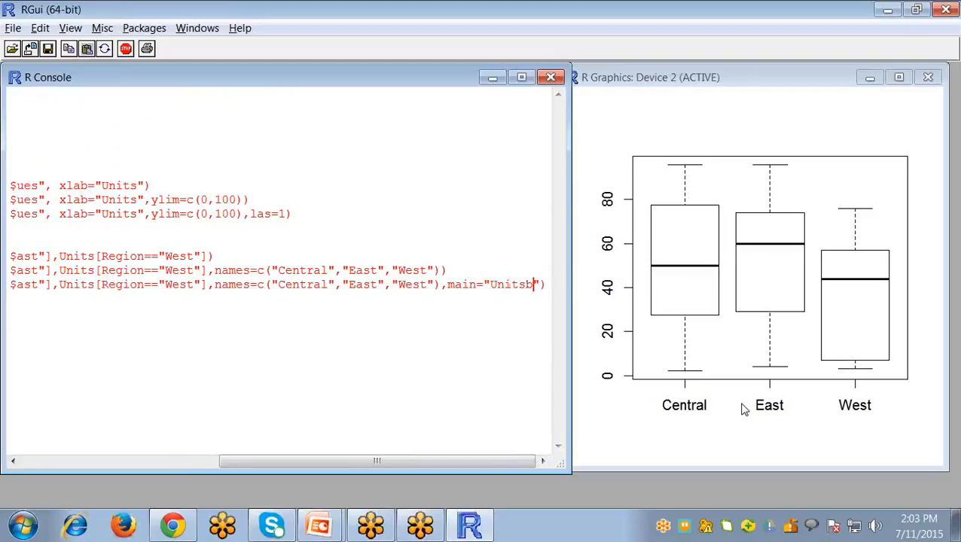
key(Backspace)
text( by Region)
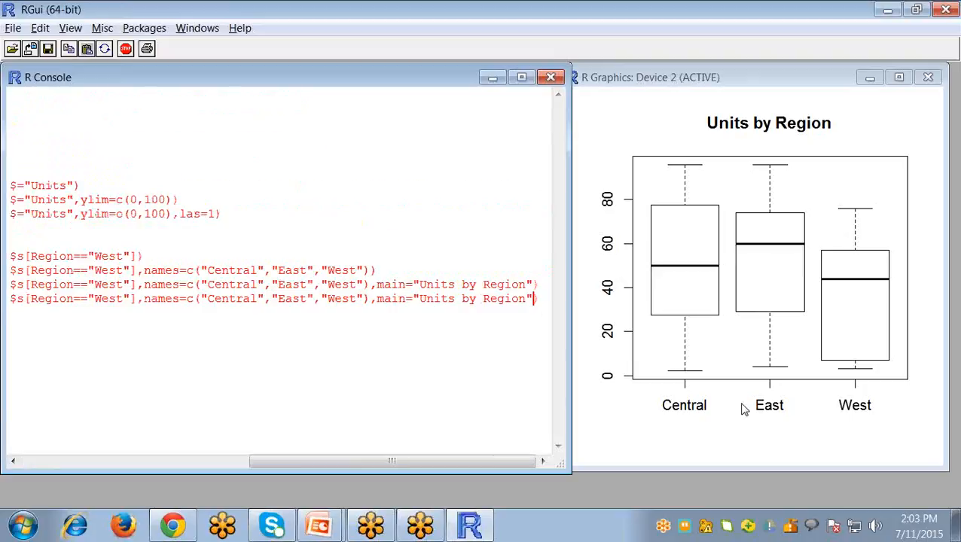
- Append col=c("red","blue","green") fill colours to the boxplot command
text(,col)
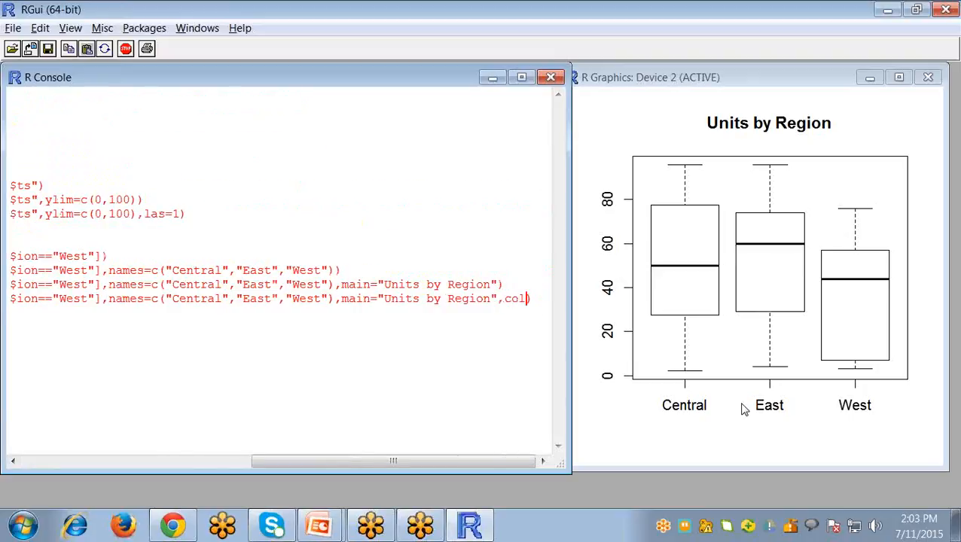
text(=)
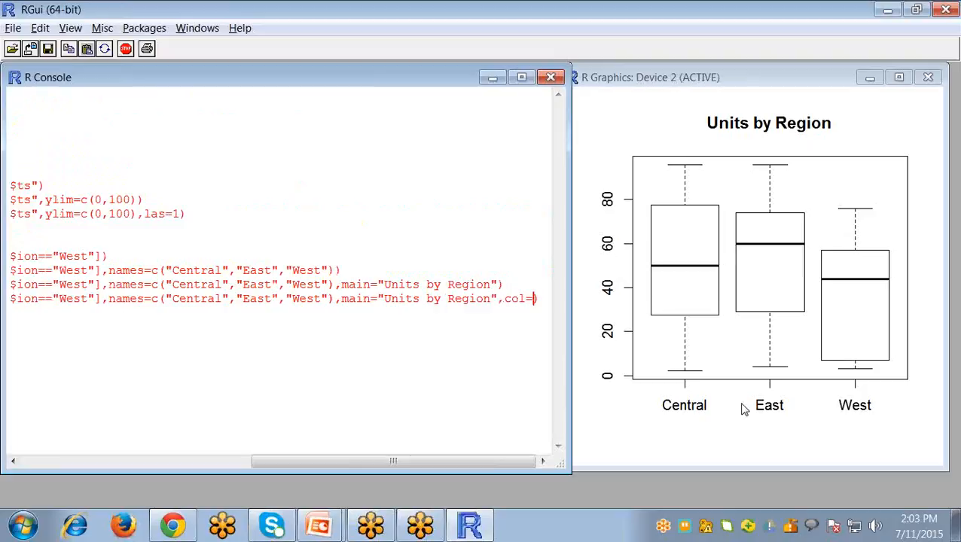
text(c)
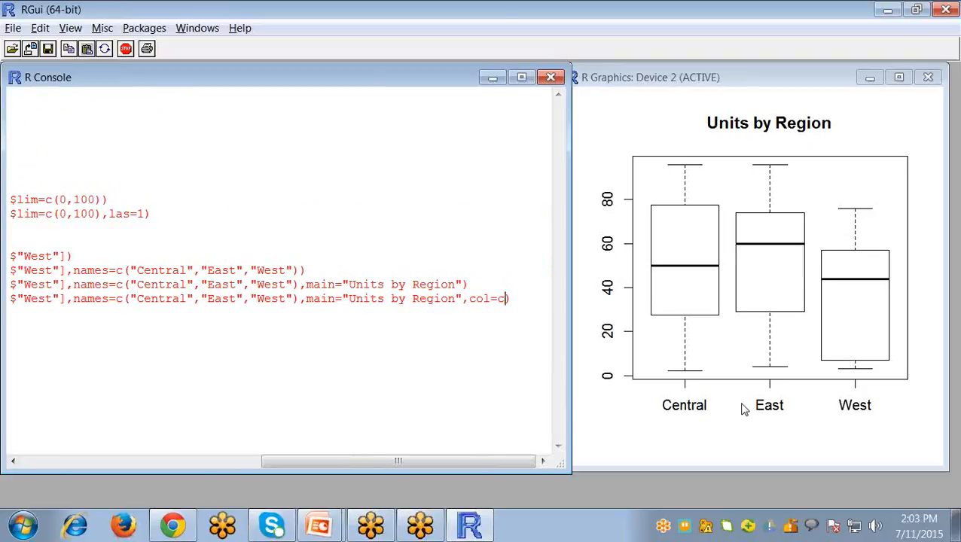
text(()
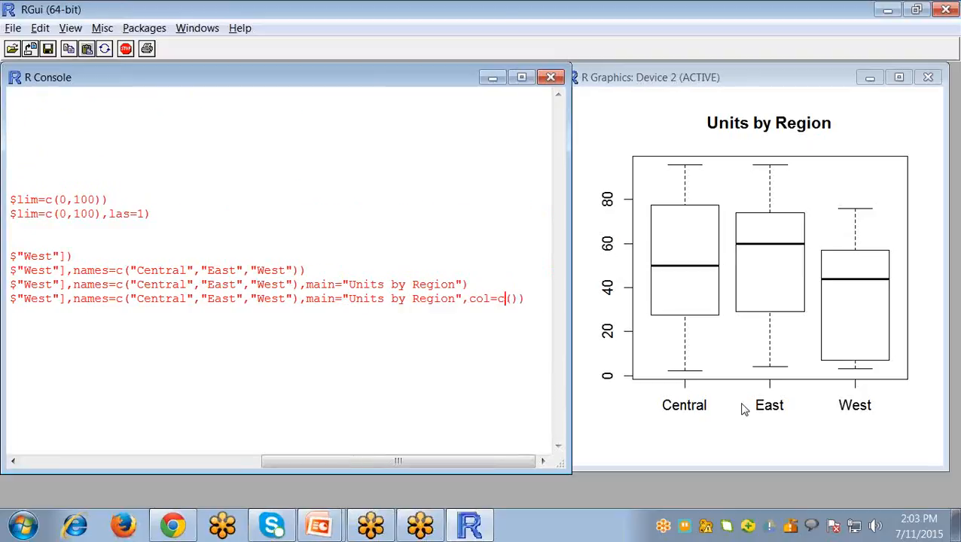
text(")
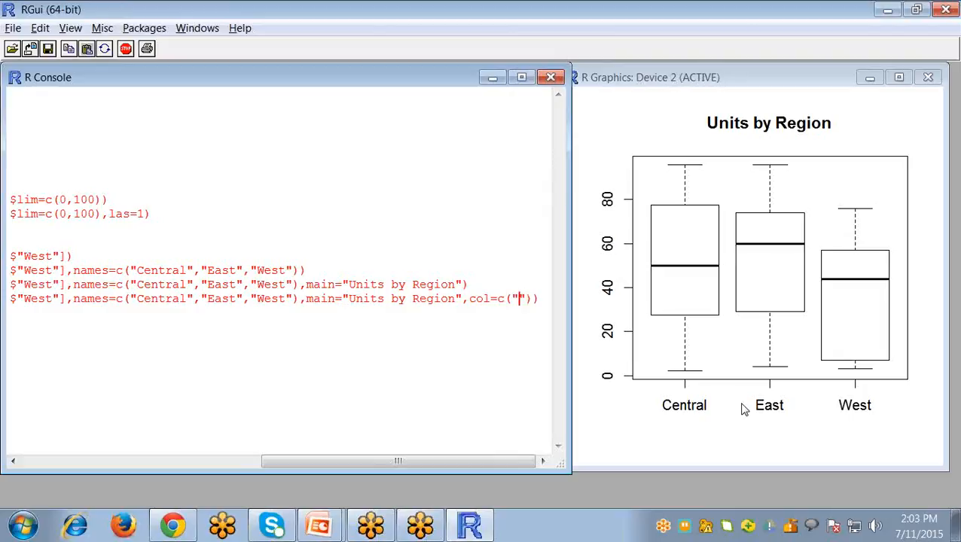
text(red)
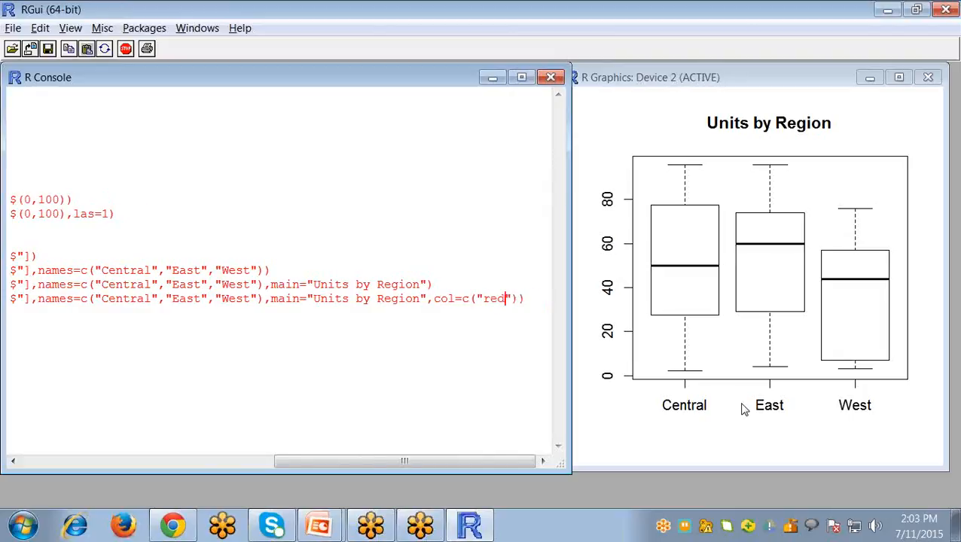
text(,")
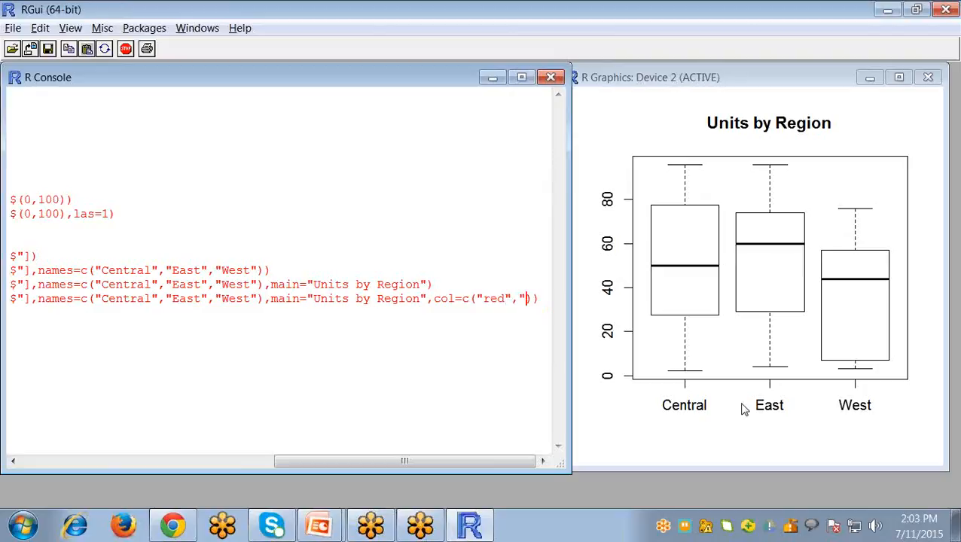
text(blue",)
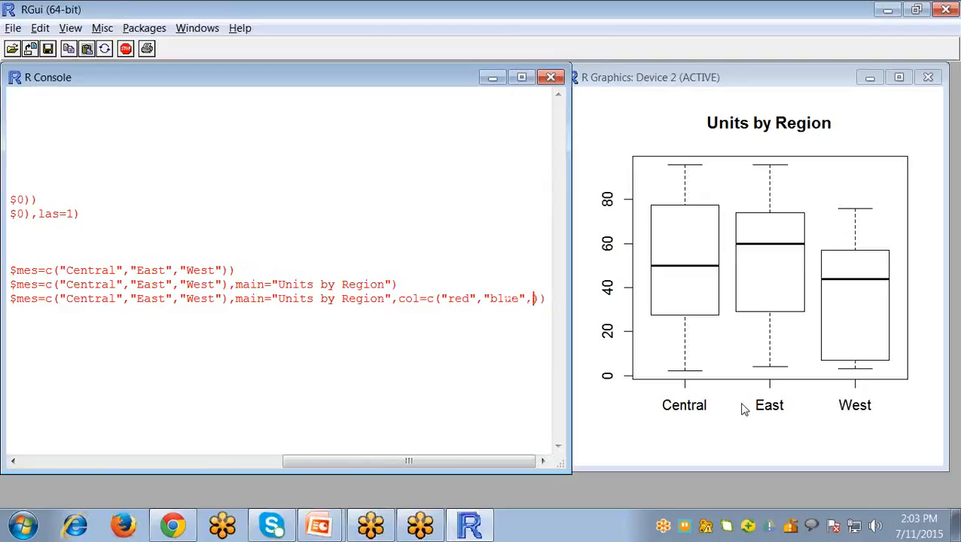
text(gr)
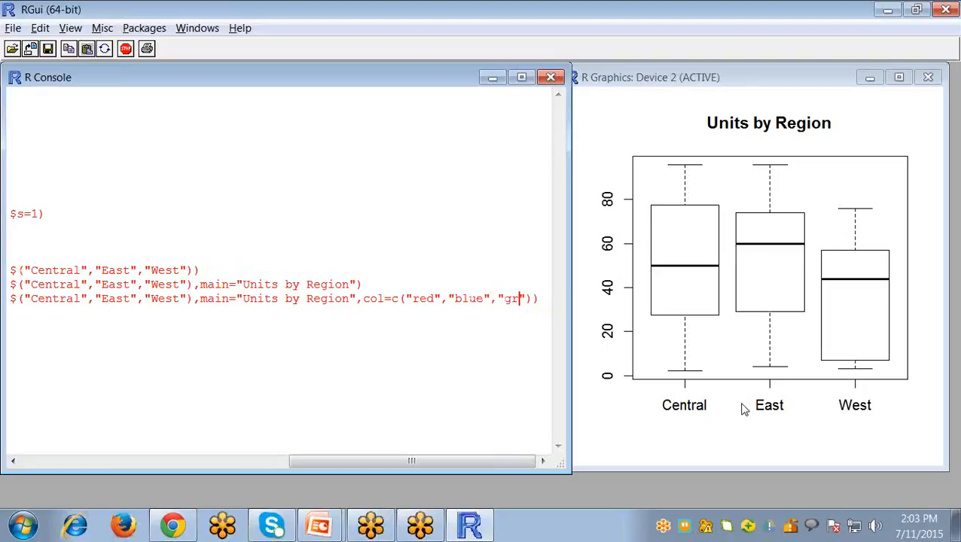